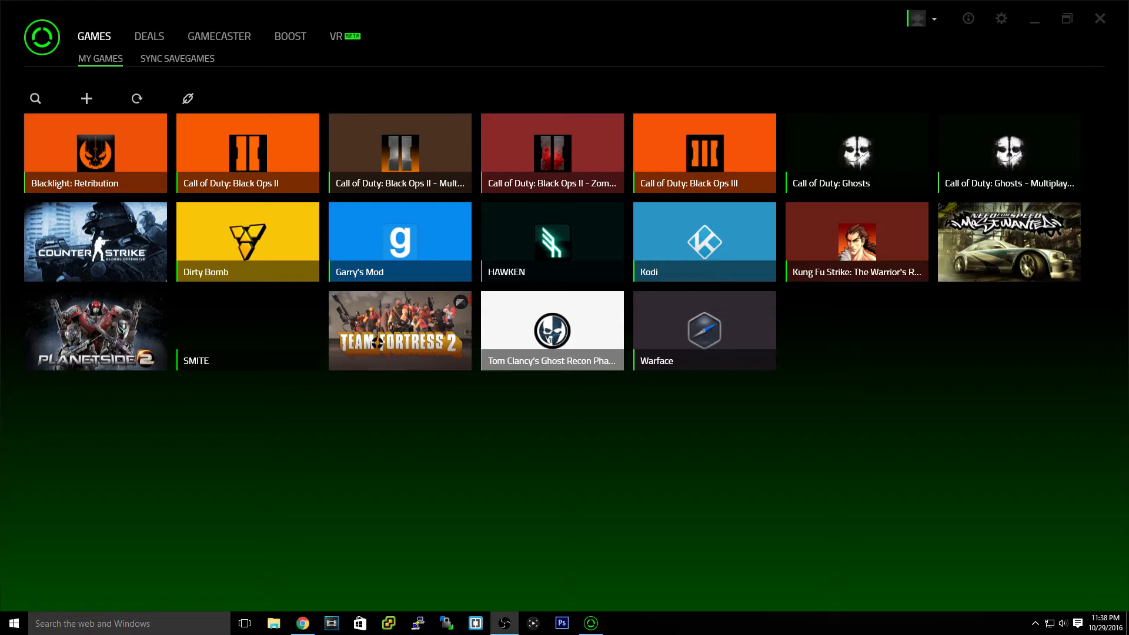
Switch to Chrome showing the razerzone.com Razer Cortex page, 'Focus only on the game'.
{"action": "left_click", "coordinate": [301, 622]}
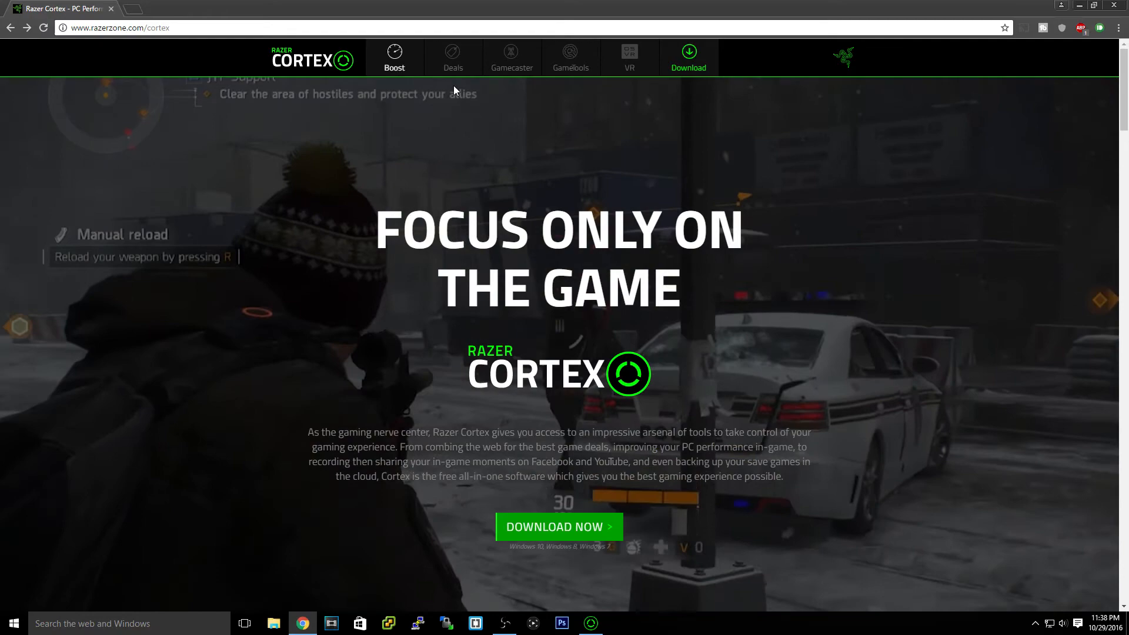
{"action": "mouse_move", "coordinate": [844, 58]}
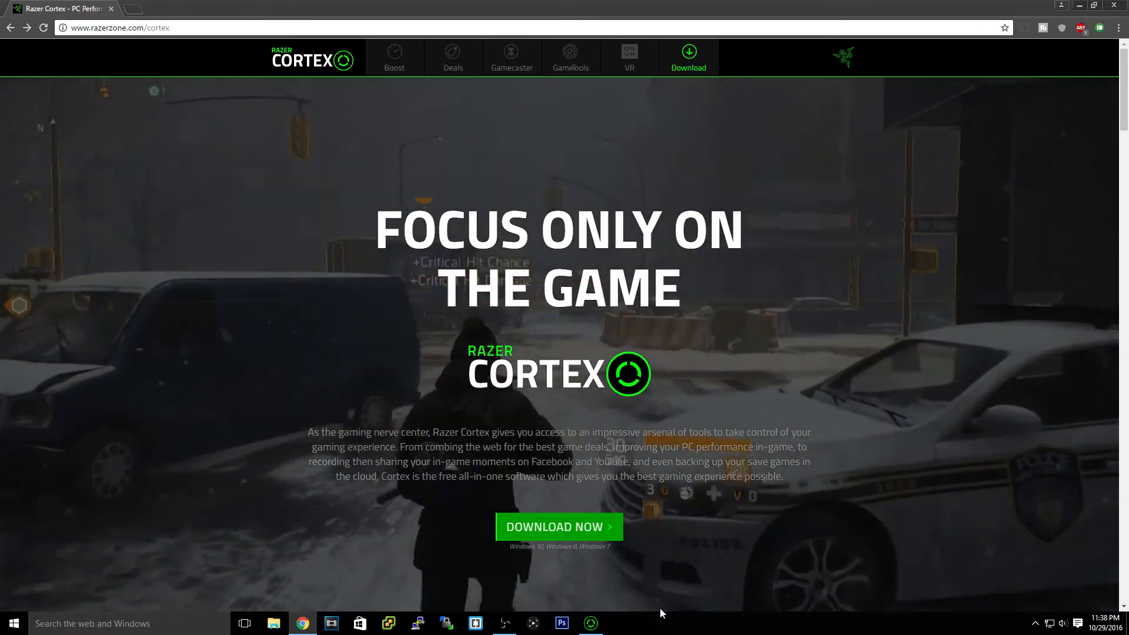
Back in Cortex's games library, open the Add Games form and cancel it.
{"action": "left_click", "coordinate": [589, 623]}
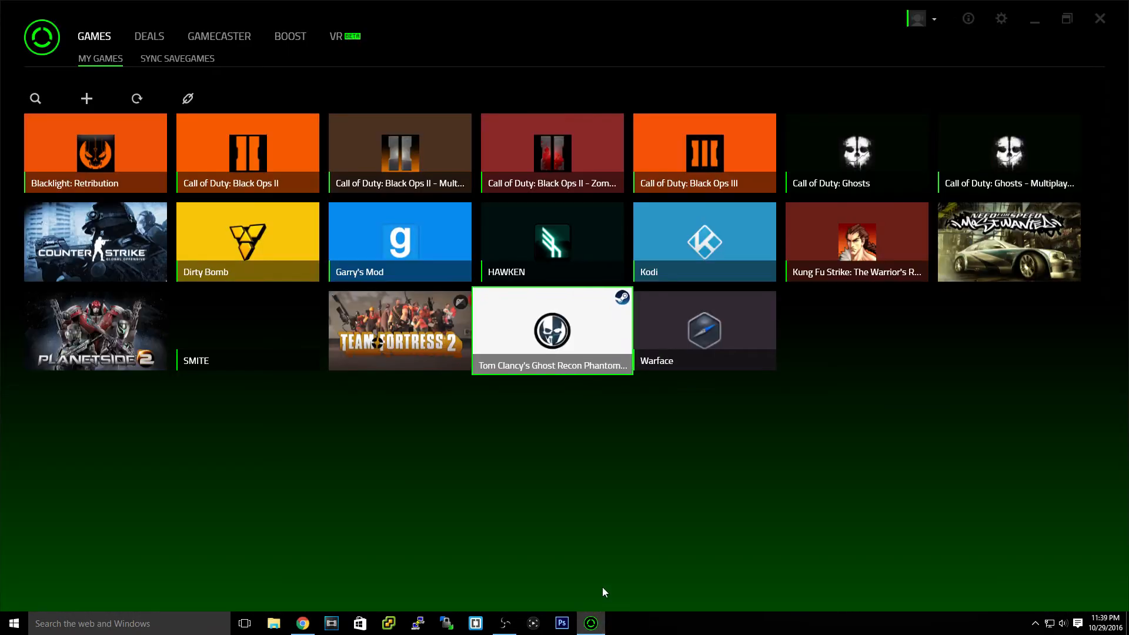
{"action": "mouse_move", "coordinate": [474, 564]}
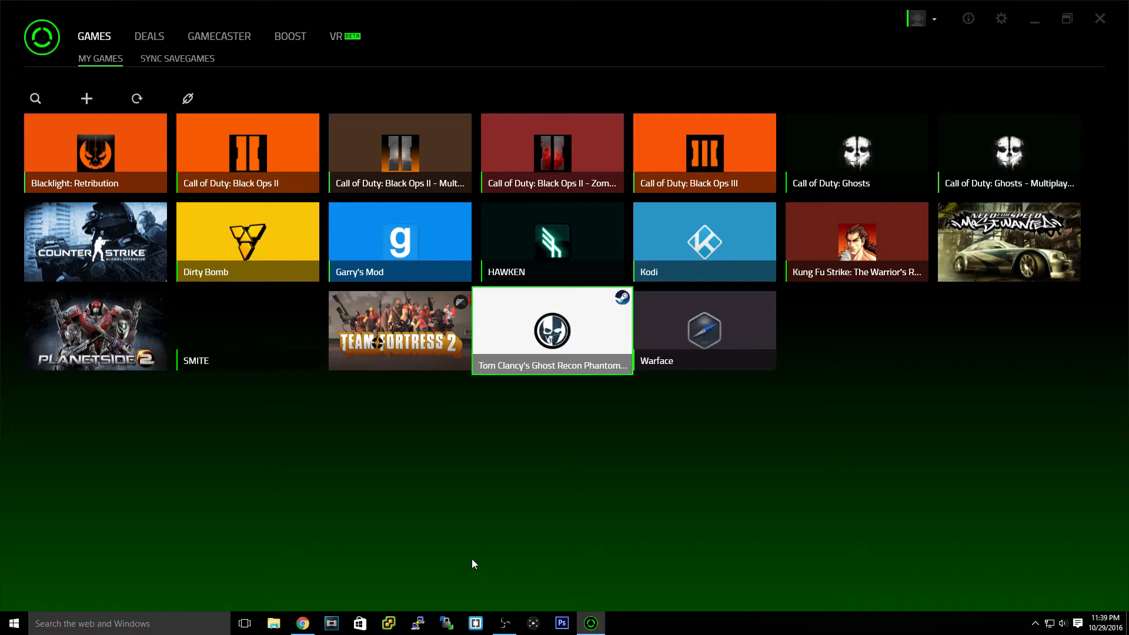
{"action": "mouse_move", "coordinate": [408, 521]}
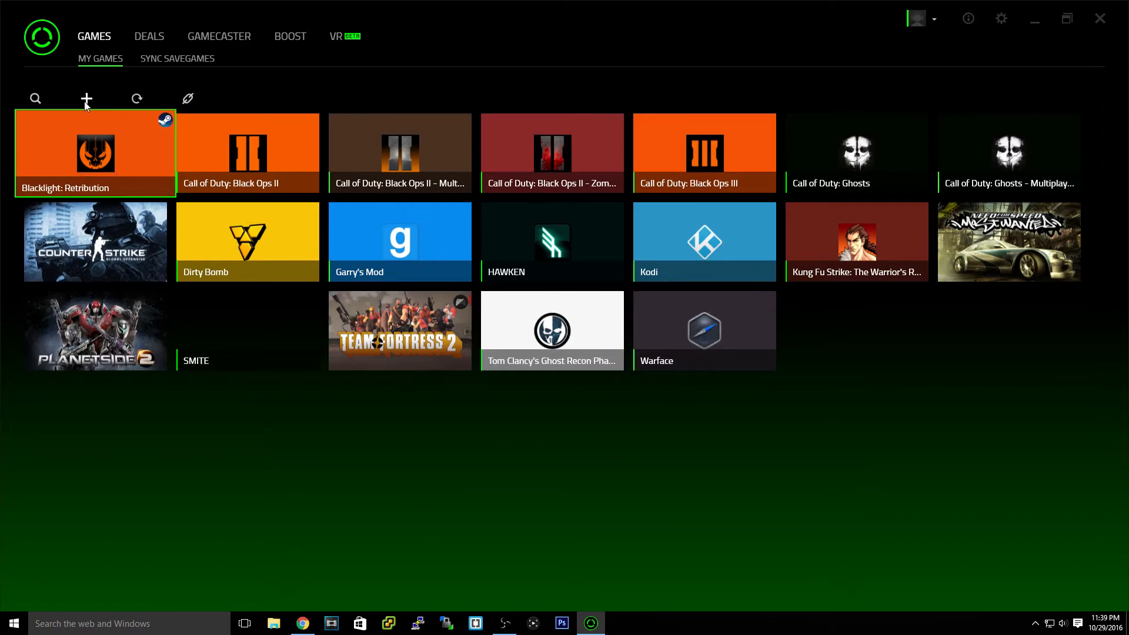
{"action": "left_click", "coordinate": [86, 99]}
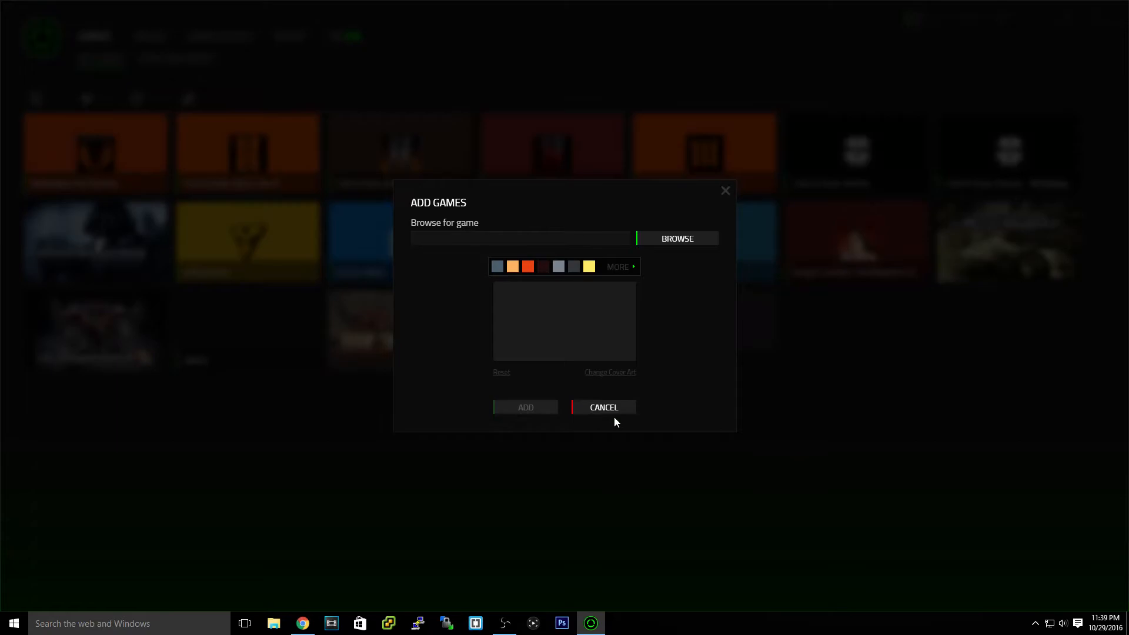
{"action": "left_click", "coordinate": [603, 406]}
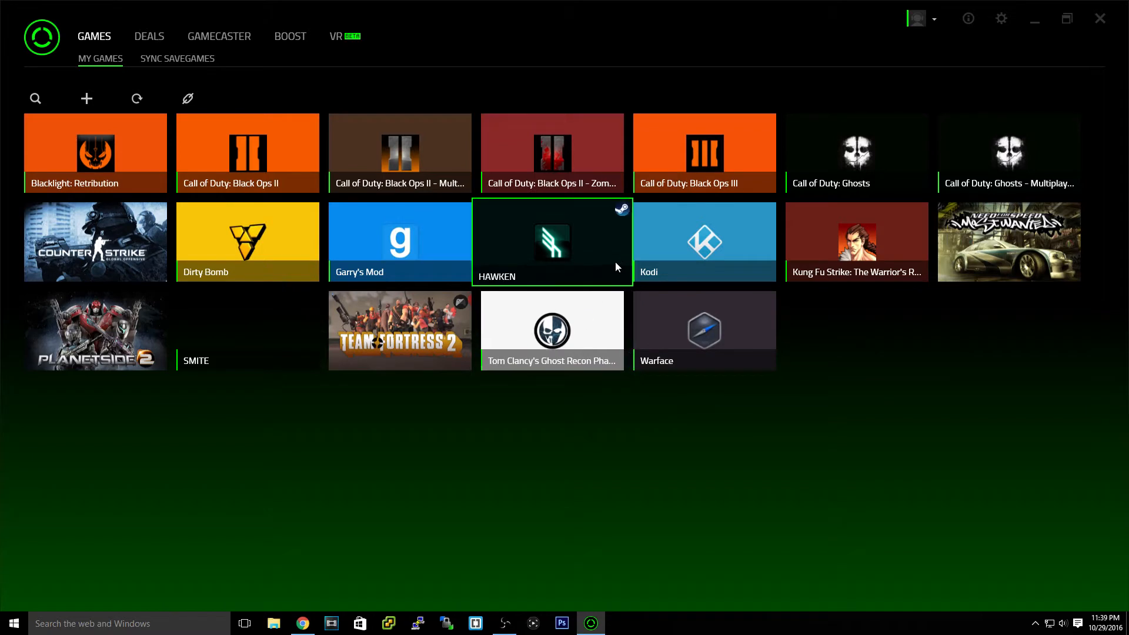
{"action": "mouse_move", "coordinate": [623, 272]}
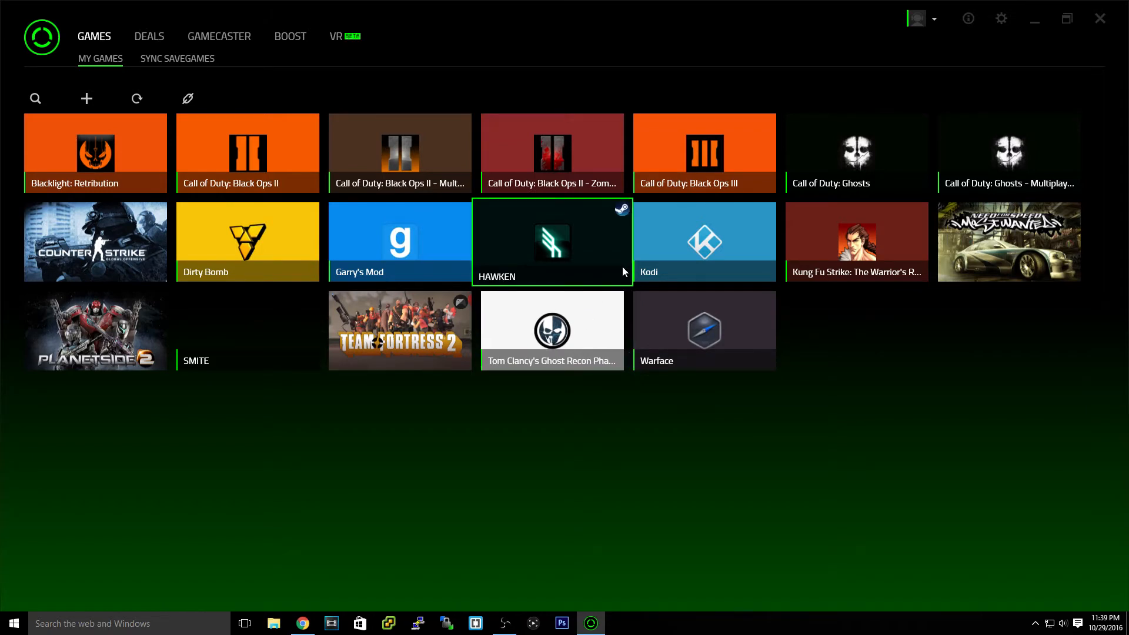
{"action": "mouse_move", "coordinate": [552, 152]}
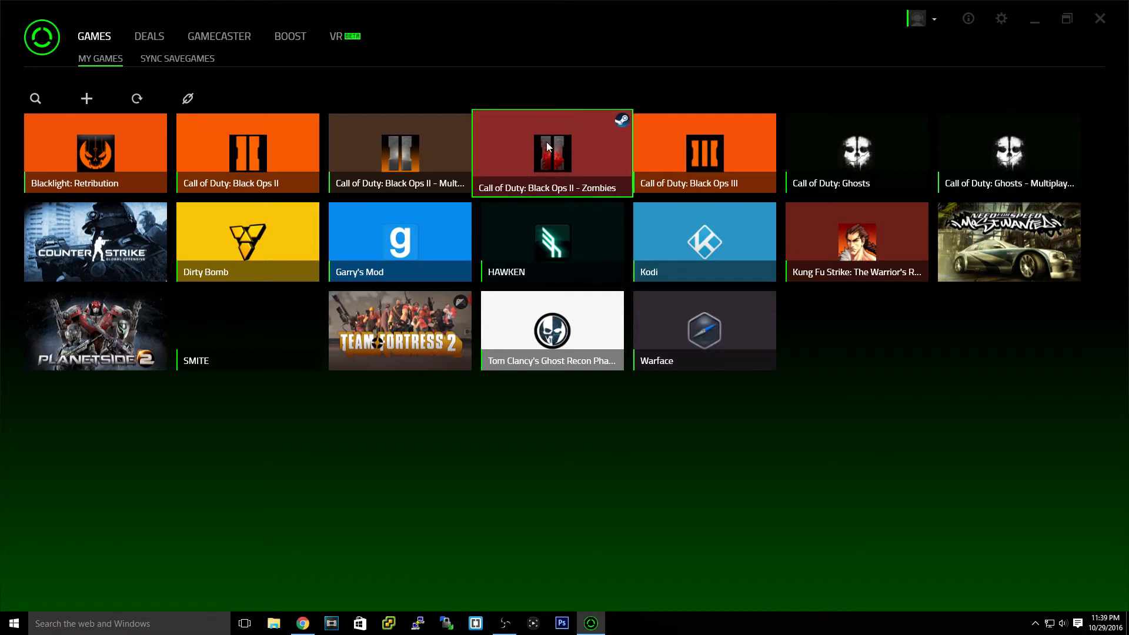
{"action": "mouse_move", "coordinate": [496, 41]}
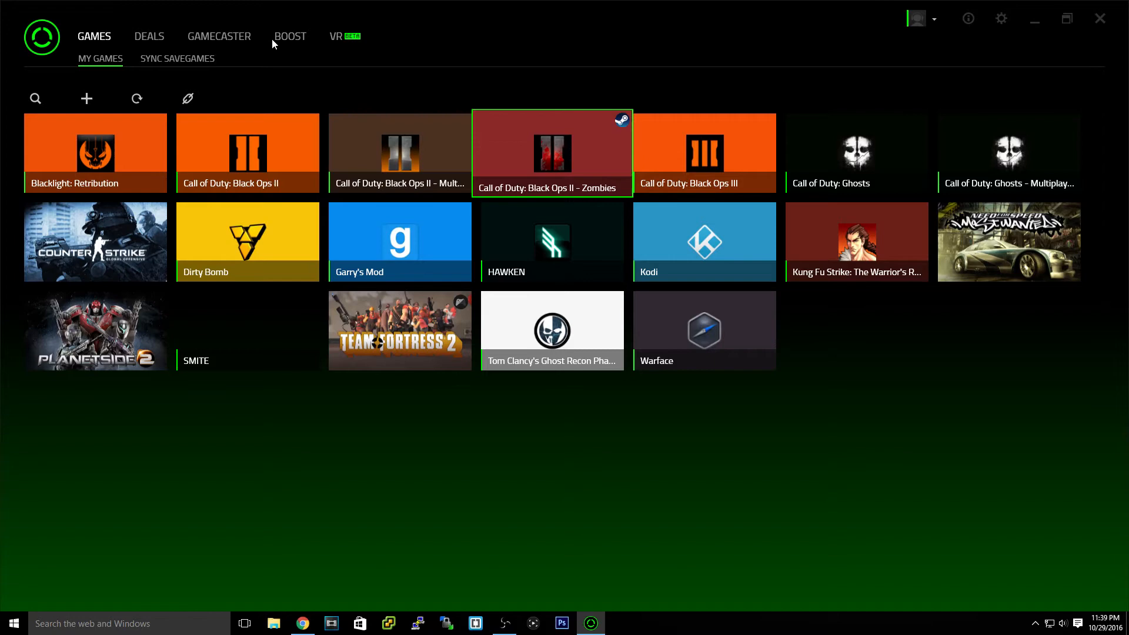
Open the Boost tab and run Boost Now under Manual Boost.
{"action": "left_click", "coordinate": [289, 36]}
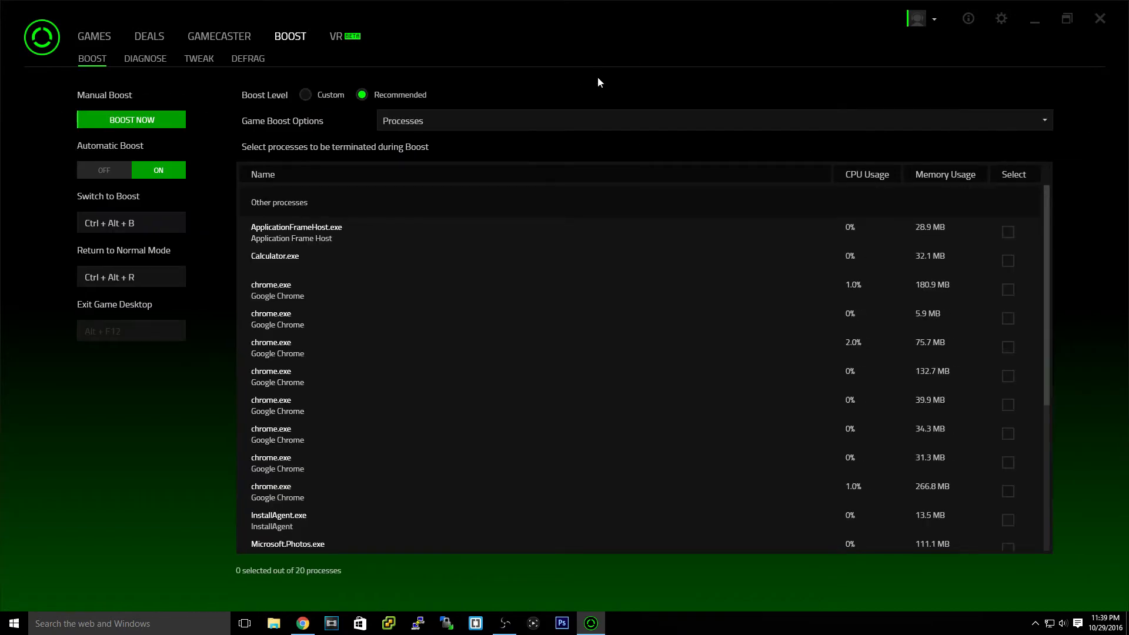
{"action": "mouse_move", "coordinate": [446, 81]}
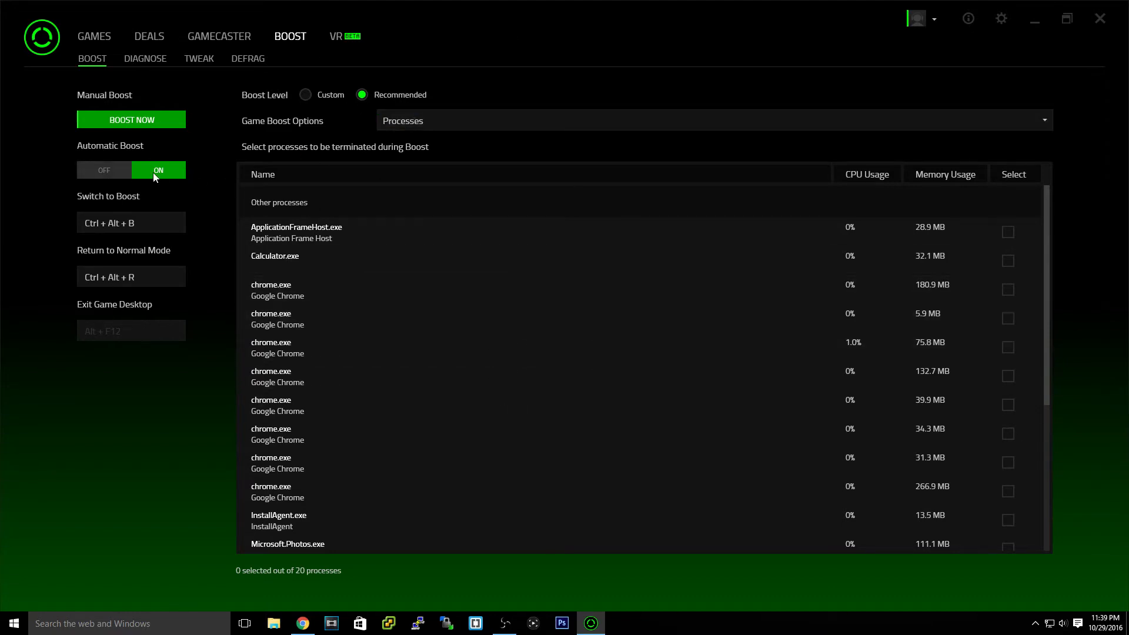
{"action": "left_click", "coordinate": [131, 119]}
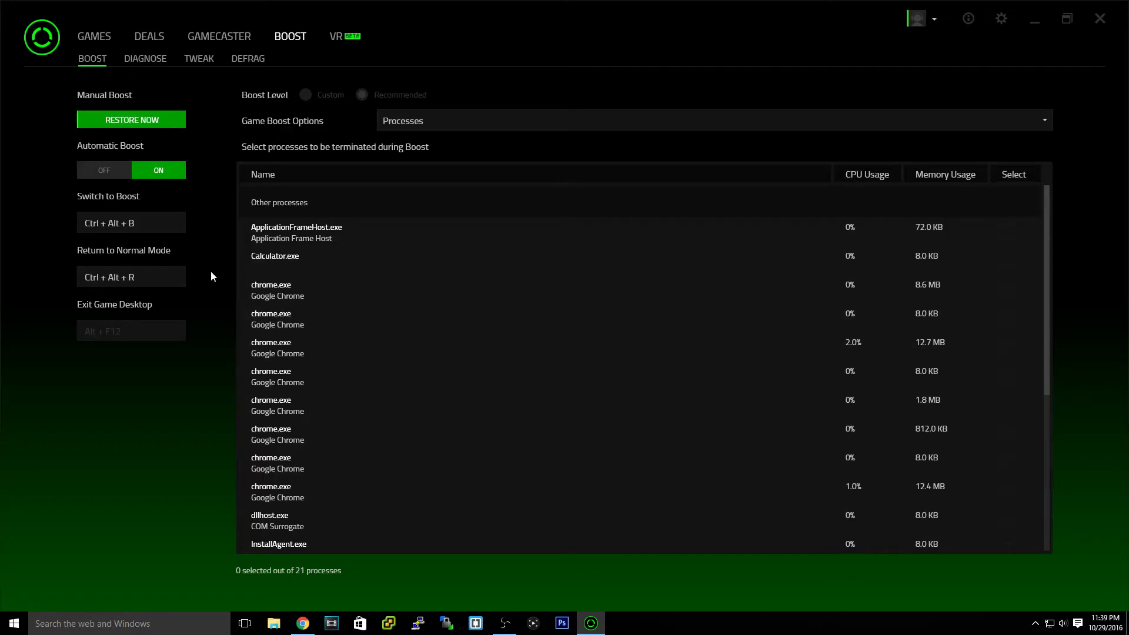
{"action": "mouse_move", "coordinate": [262, 207]}
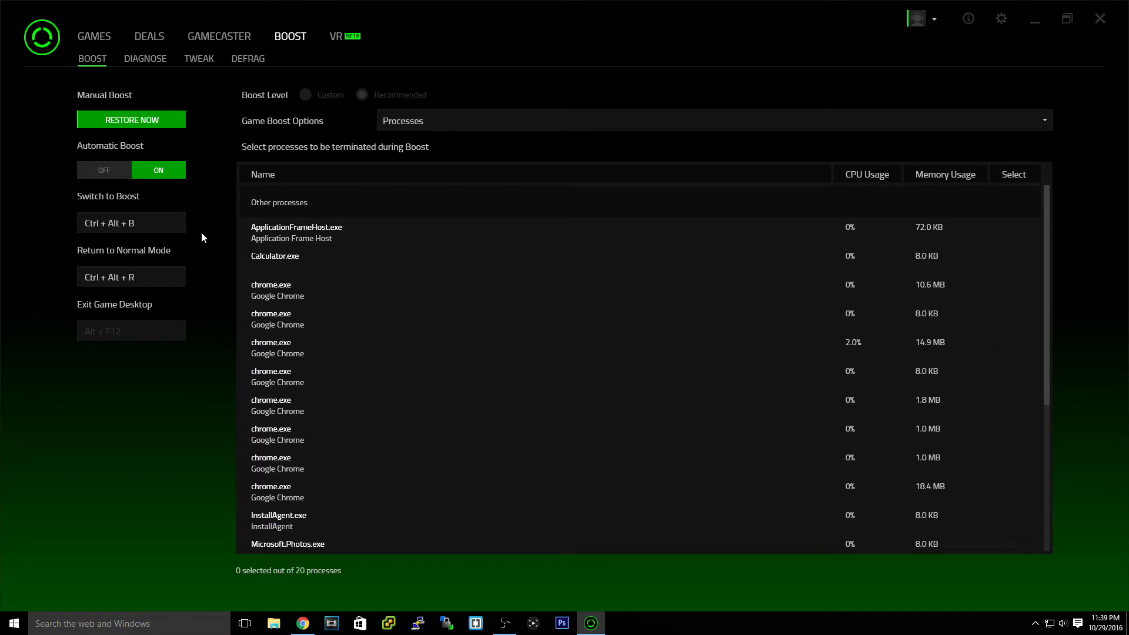
{"action": "mouse_move", "coordinate": [44, 222]}
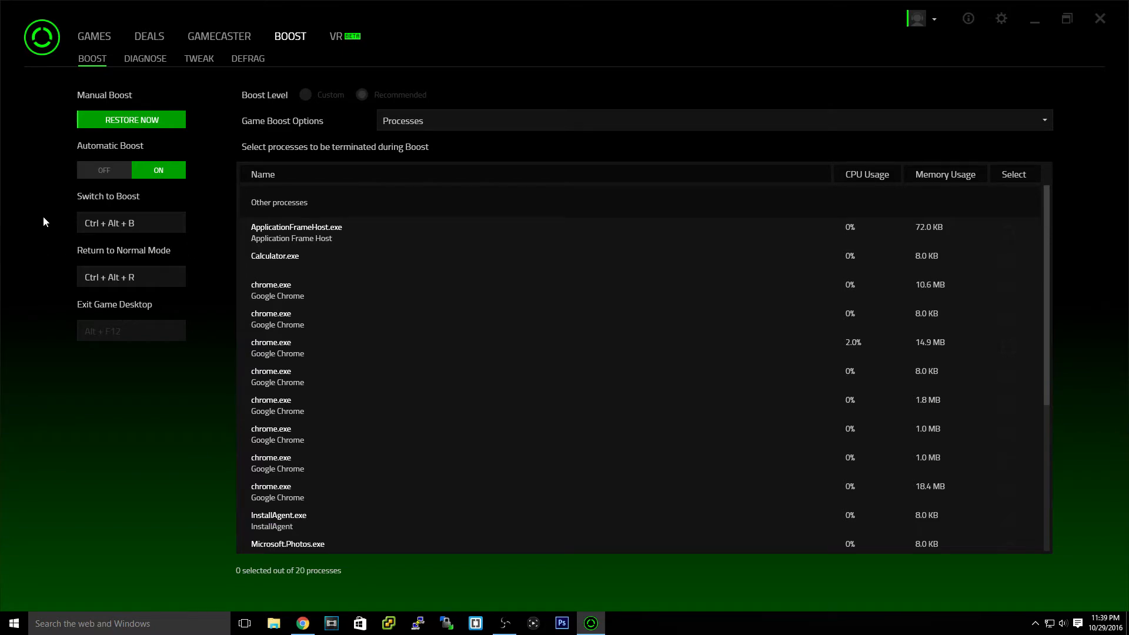
{"action": "mouse_move", "coordinate": [59, 195]}
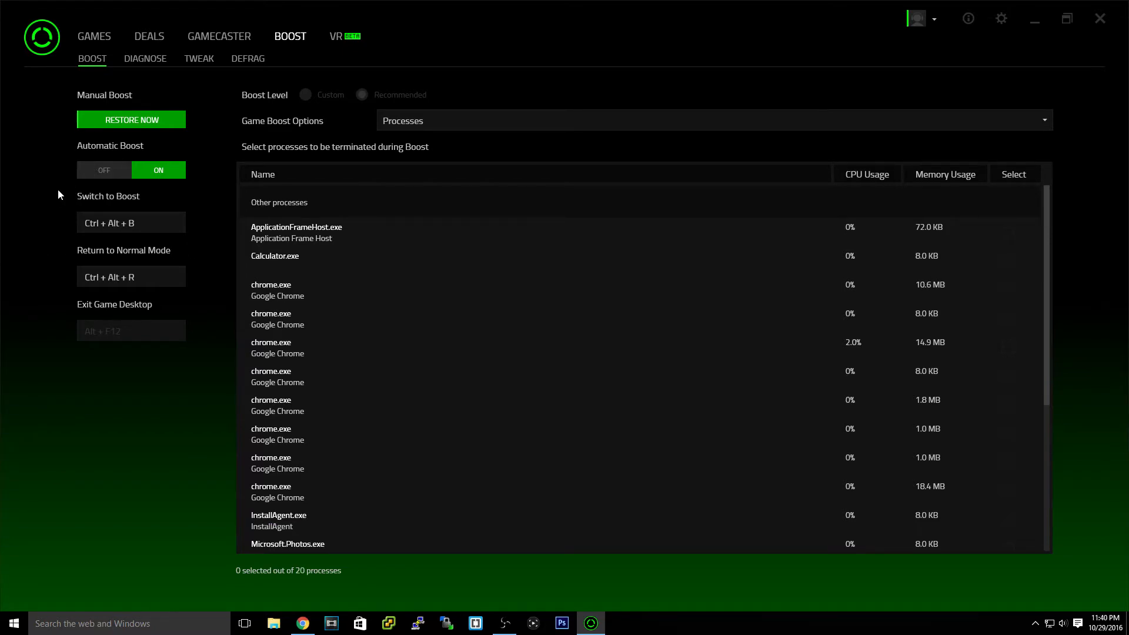
{"action": "mouse_move", "coordinate": [2, 211]}
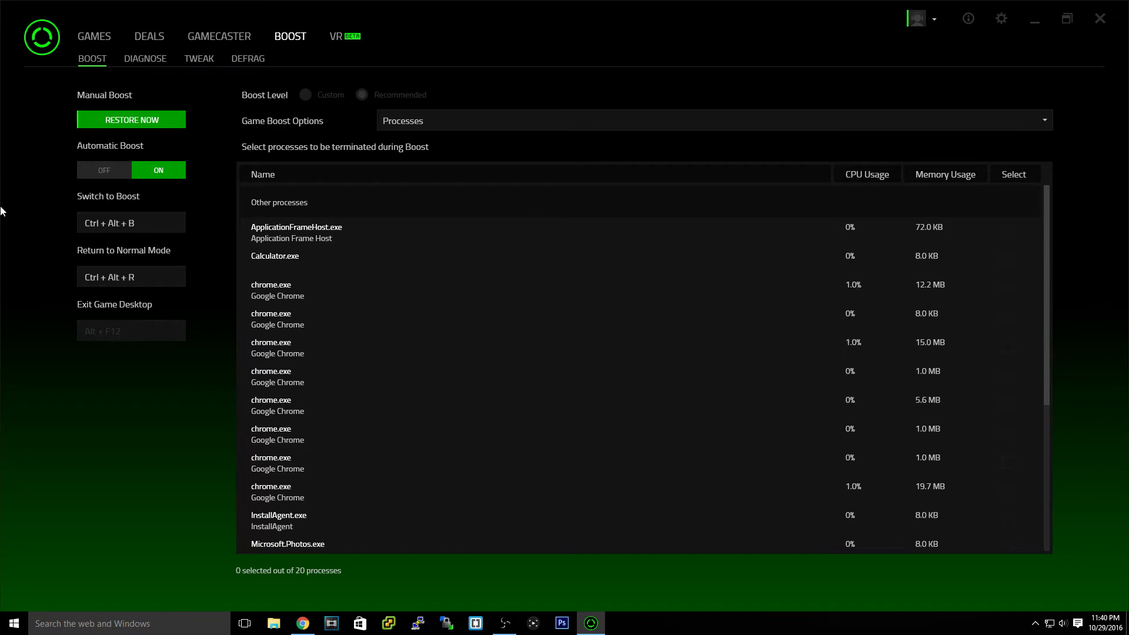
{"action": "mouse_move", "coordinate": [145, 79]}
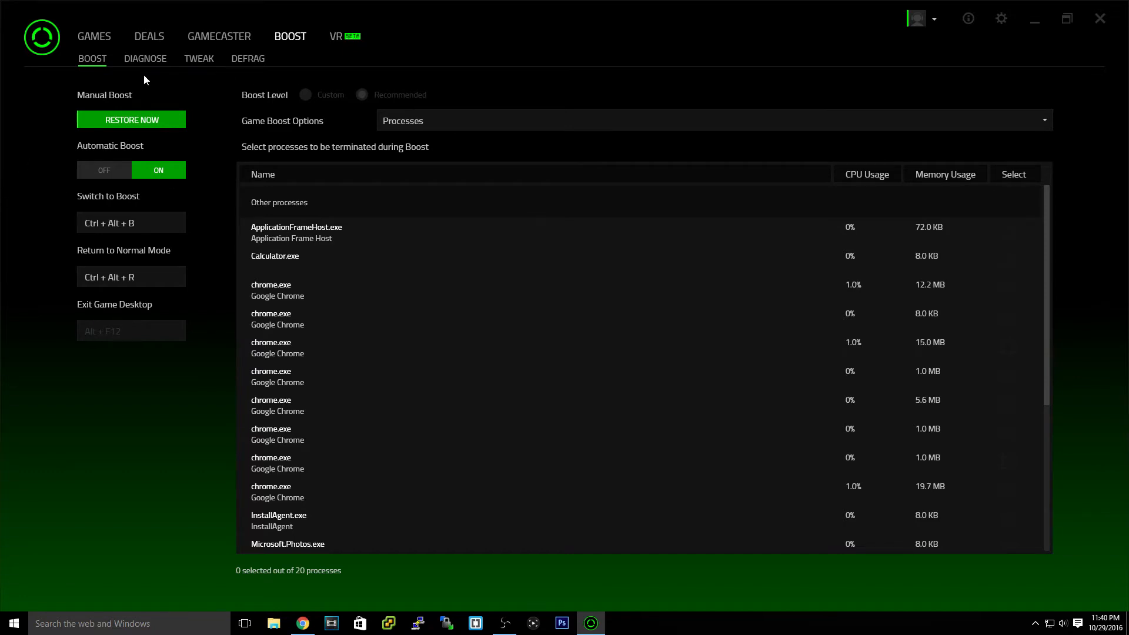
Run Analyze on the Diagnose page and scroll through the event-log report.
{"action": "left_click", "coordinate": [145, 58]}
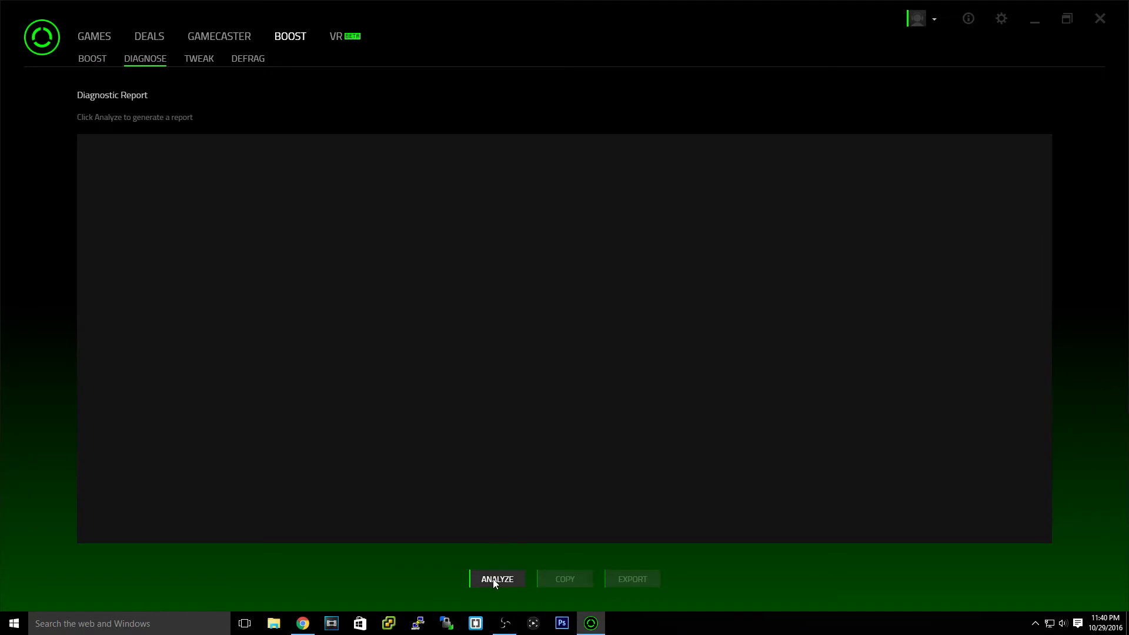
{"action": "left_click", "coordinate": [497, 578]}
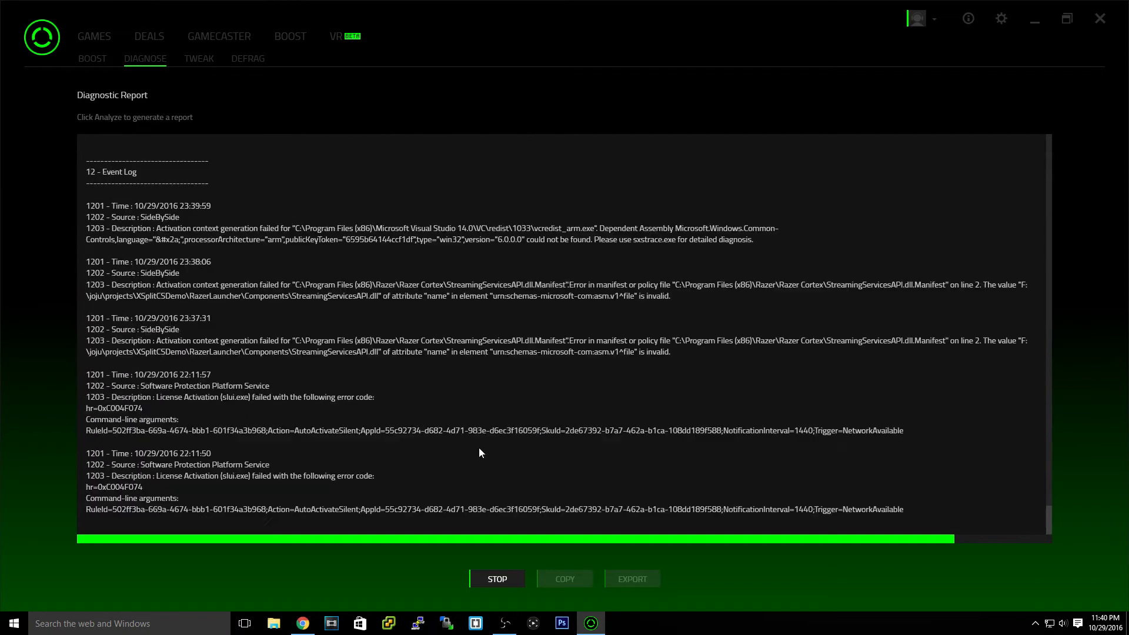
{"action": "scroll", "scroll_direction": "down", "scroll_amount": 3}
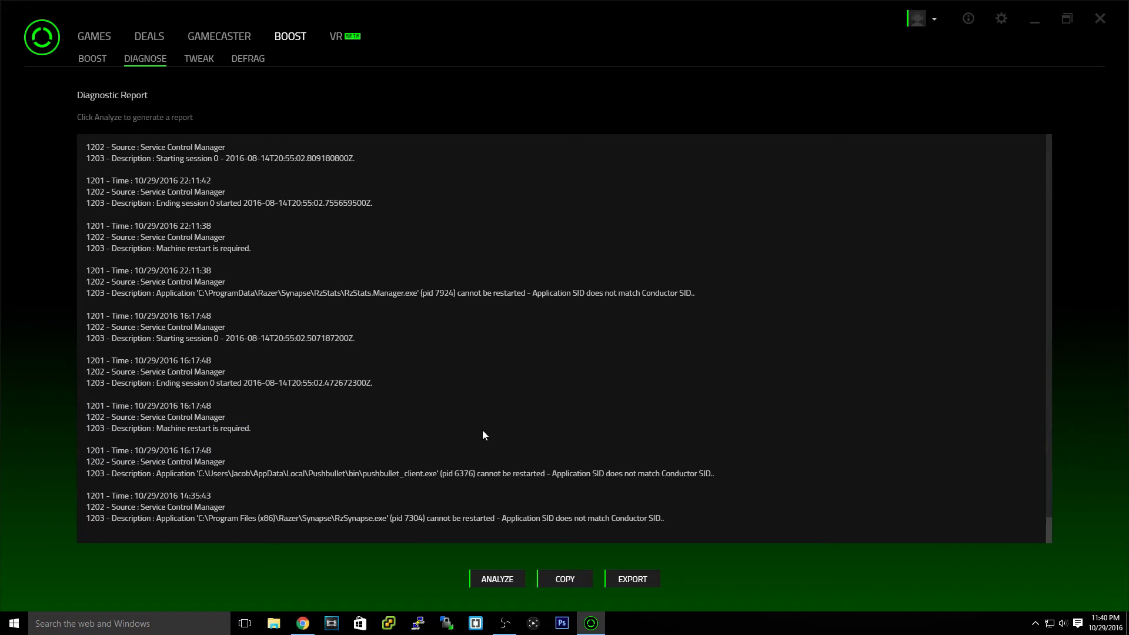
{"action": "scroll", "scroll_direction": "down", "scroll_amount": 3}
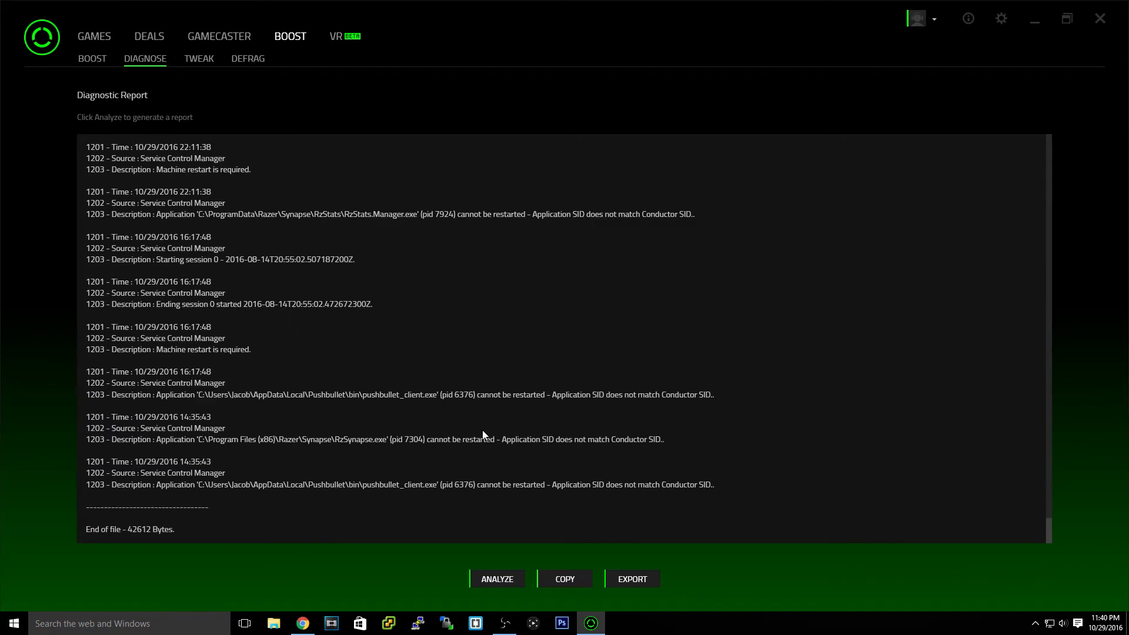
{"action": "mouse_move", "coordinate": [612, 540]}
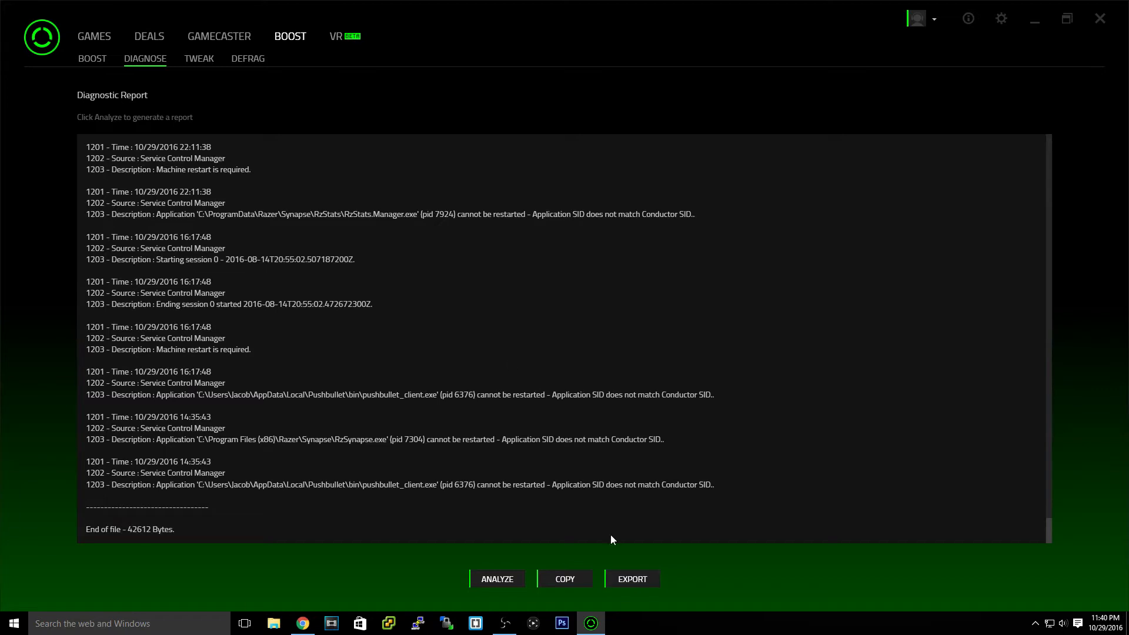
Optimize the five Recommended items under Tweak and confirm the success notice.
{"action": "left_click", "coordinate": [199, 58]}
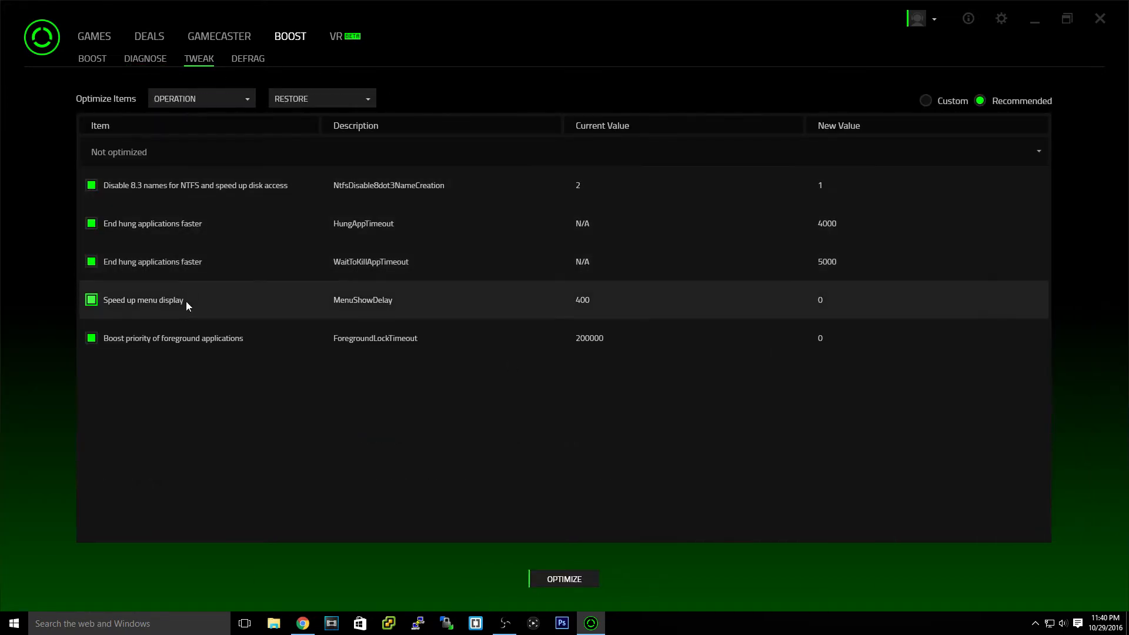
{"action": "mouse_move", "coordinate": [670, 539]}
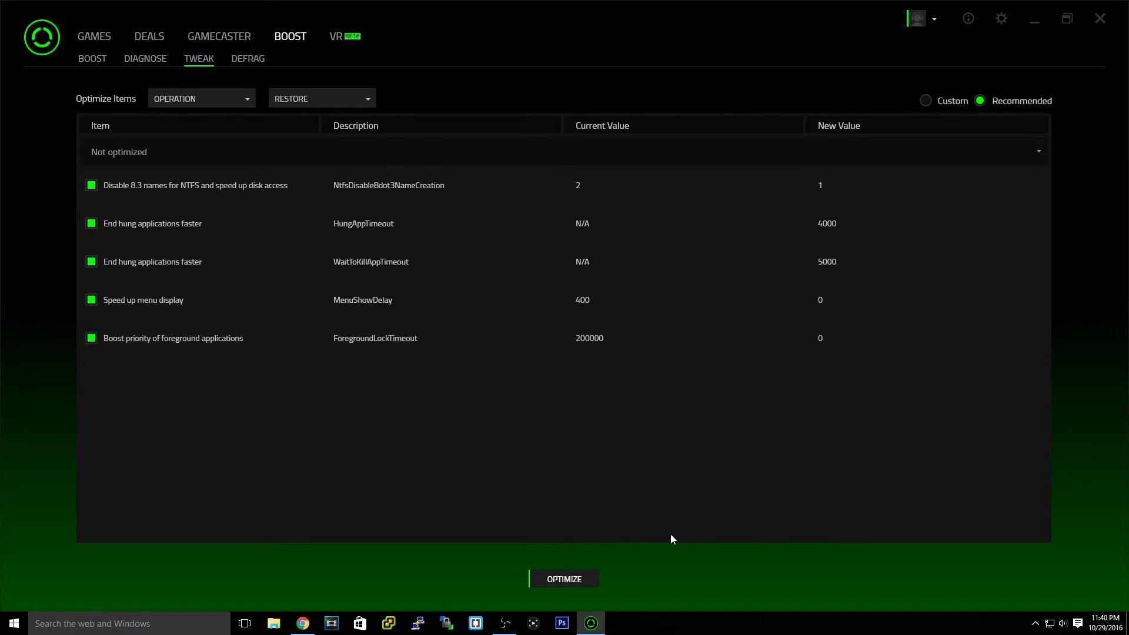
{"action": "mouse_move", "coordinate": [567, 171]}
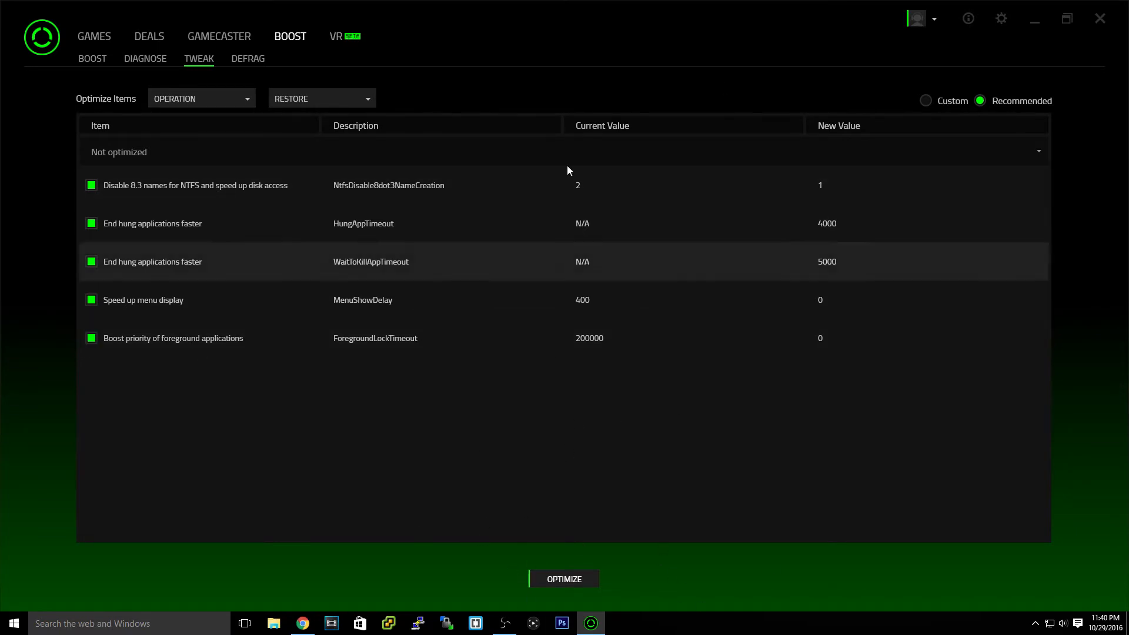
{"action": "mouse_move", "coordinate": [484, 528]}
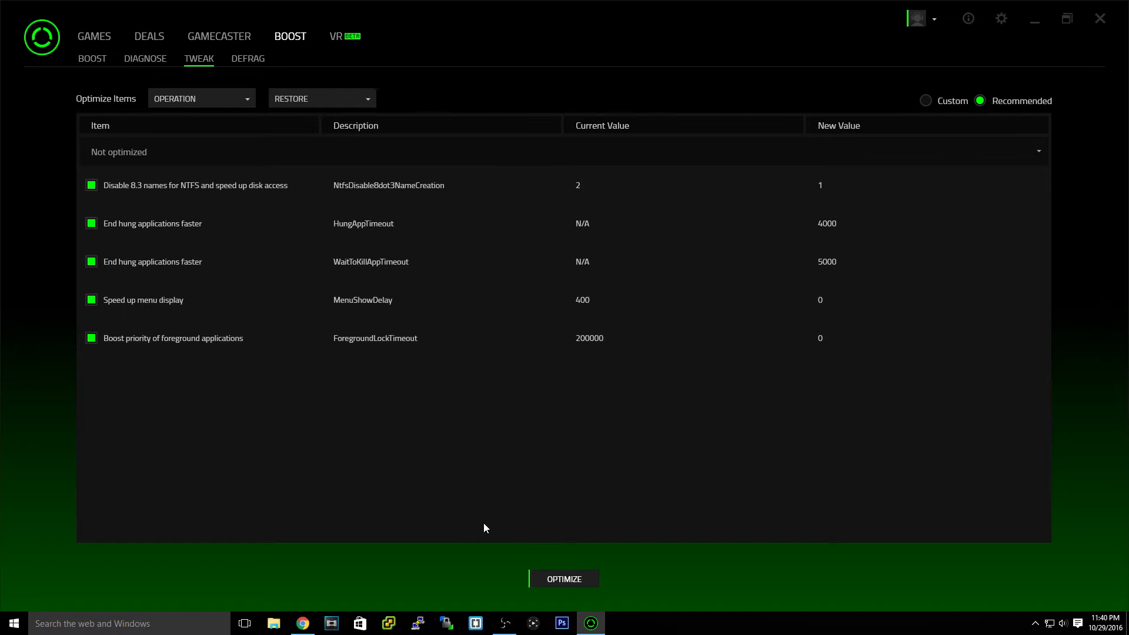
{"action": "mouse_move", "coordinate": [577, 224]}
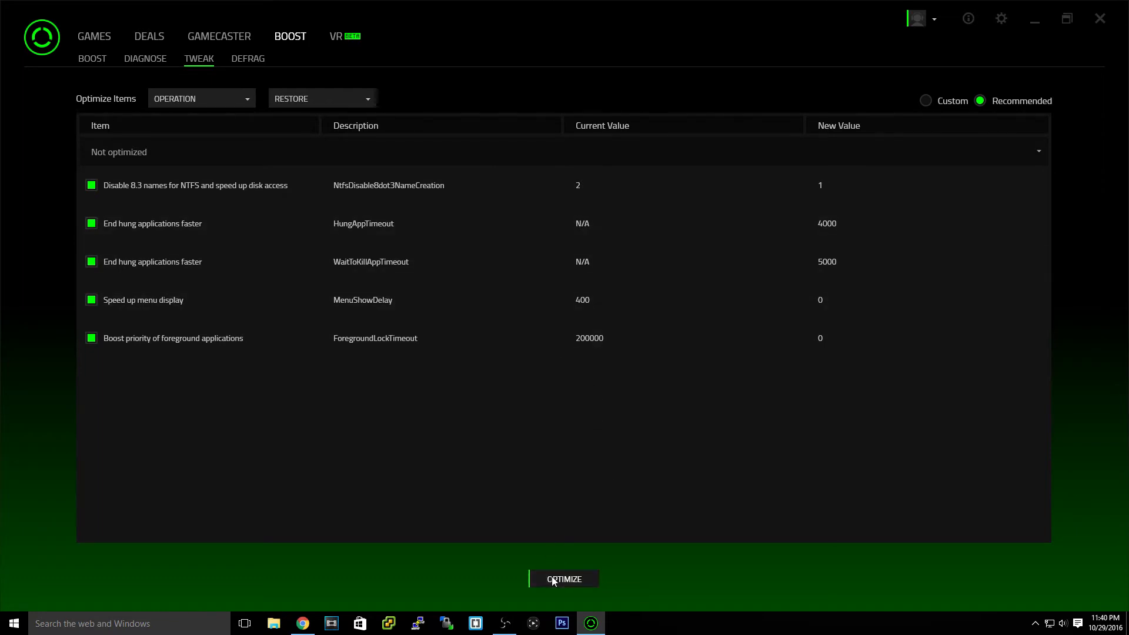
{"action": "left_click", "coordinate": [564, 578]}
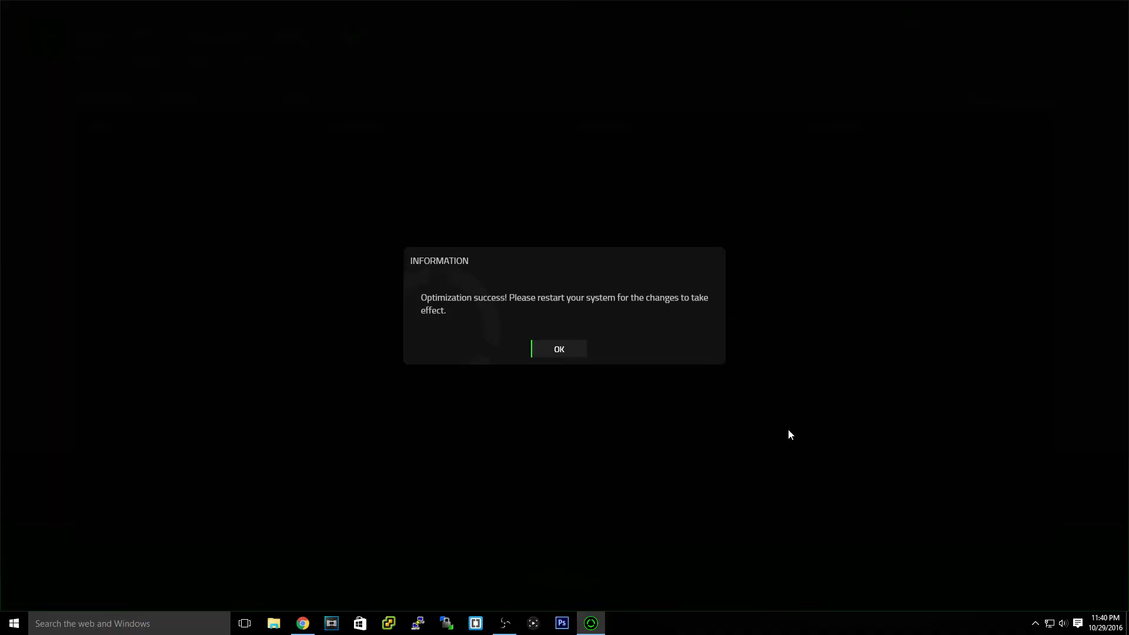
{"action": "mouse_move", "coordinate": [538, 349]}
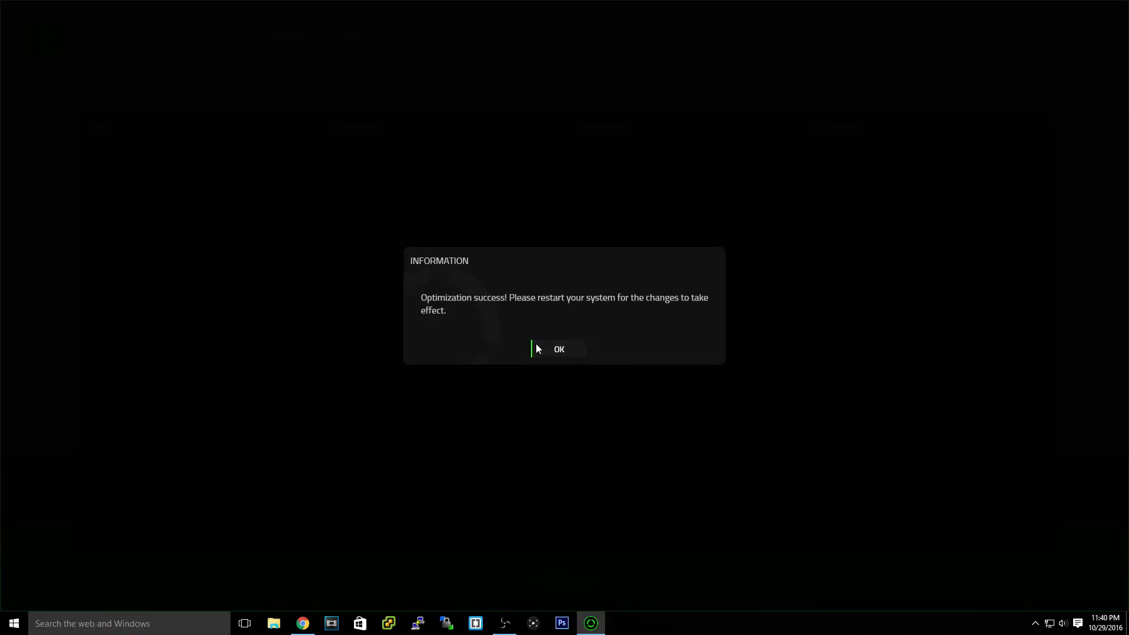
{"action": "left_click", "coordinate": [558, 349]}
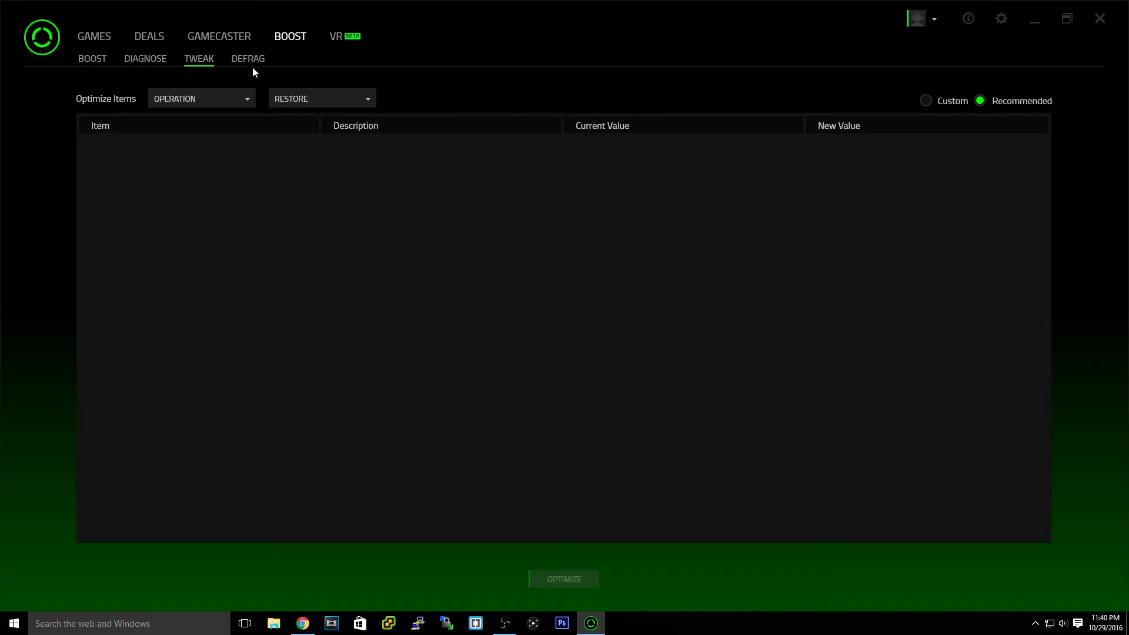
{"action": "mouse_move", "coordinate": [730, 302]}
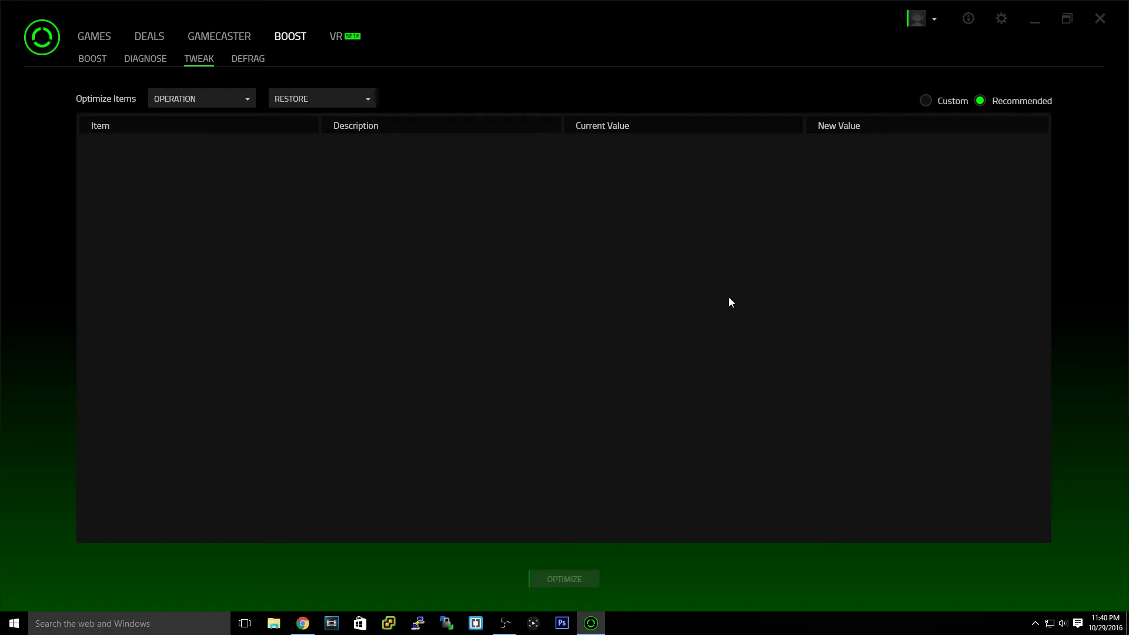
Scroll the Defrag game list, toggle between Boost and Games, then go to Deals.
{"action": "left_click", "coordinate": [247, 58]}
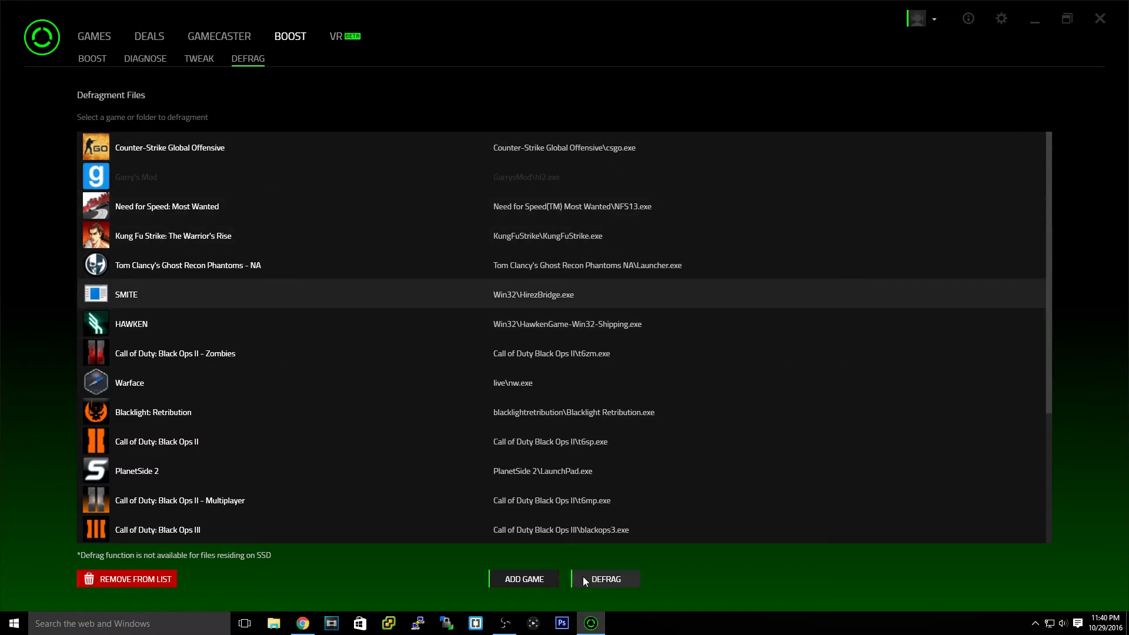
{"action": "scroll", "scroll_direction": "down", "scroll_amount": 3}
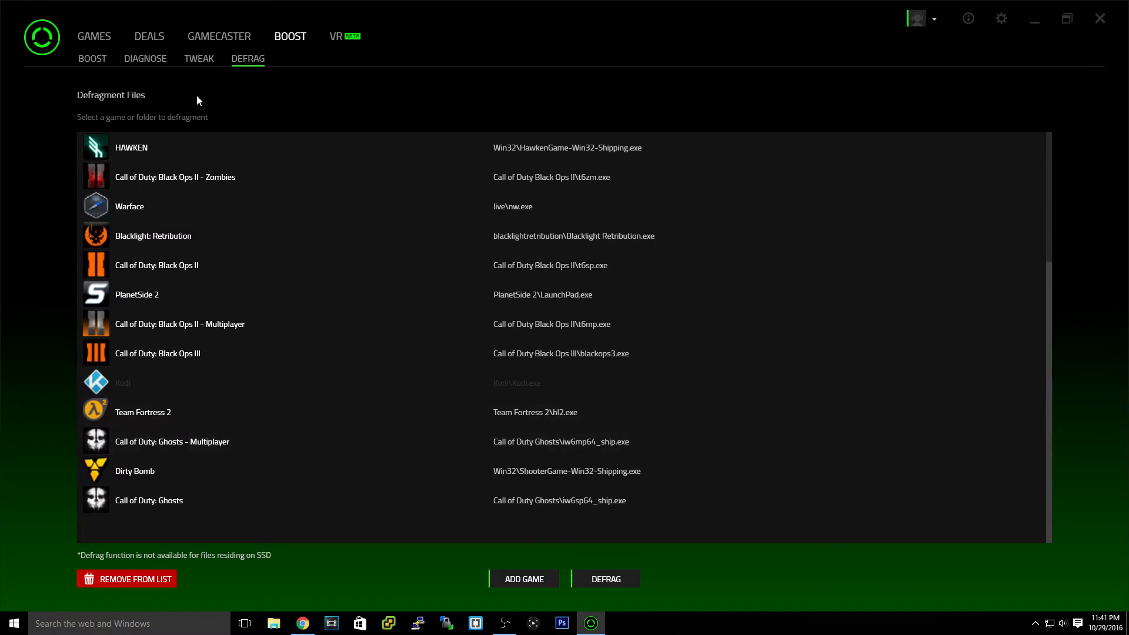
{"action": "left_click", "coordinate": [91, 58]}
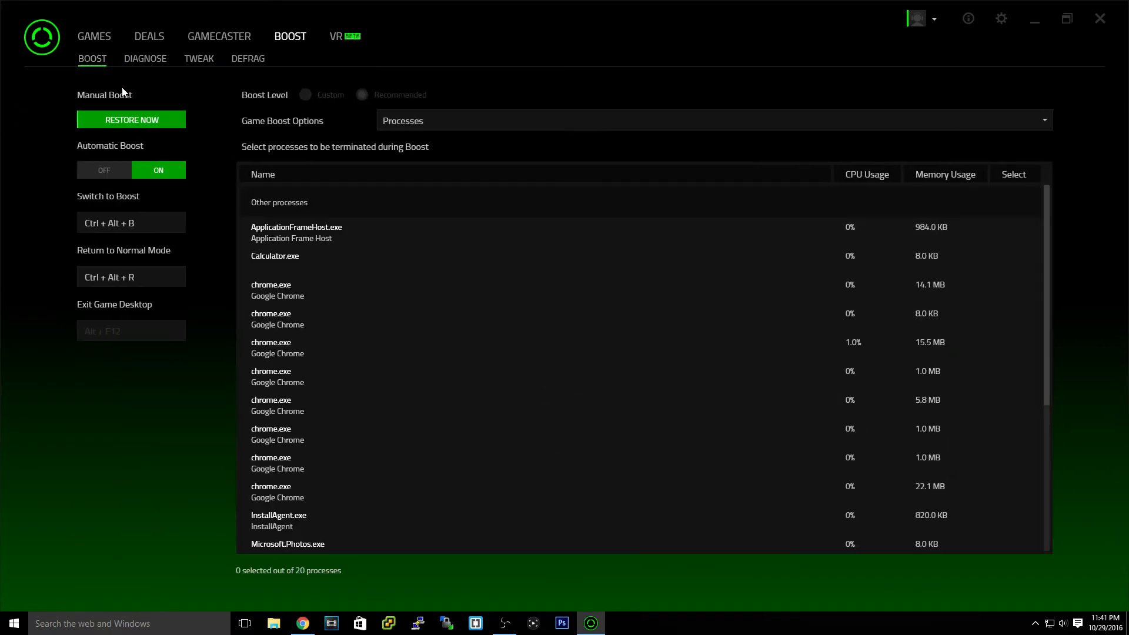
{"action": "mouse_move", "coordinate": [169, 103]}
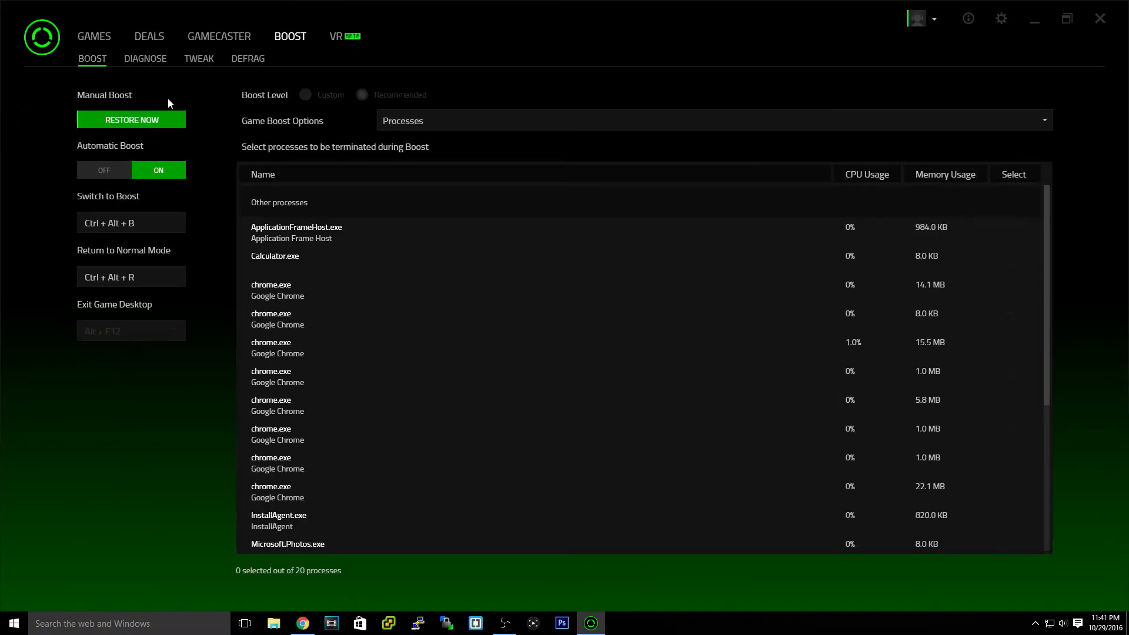
{"action": "left_click", "coordinate": [94, 36]}
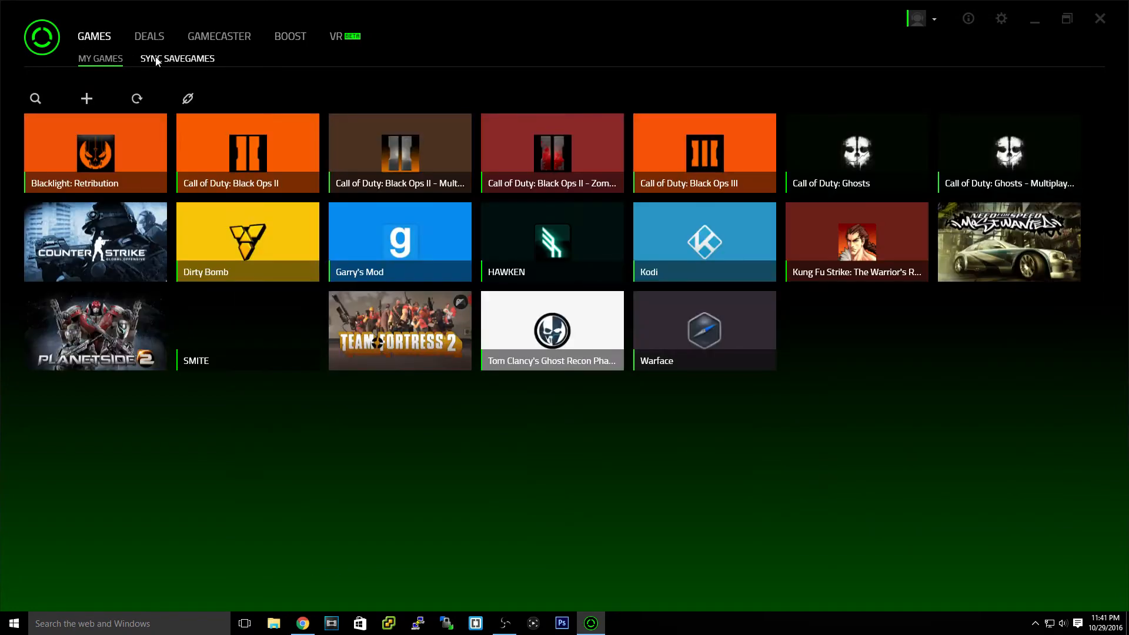
{"action": "mouse_move", "coordinate": [318, 39]}
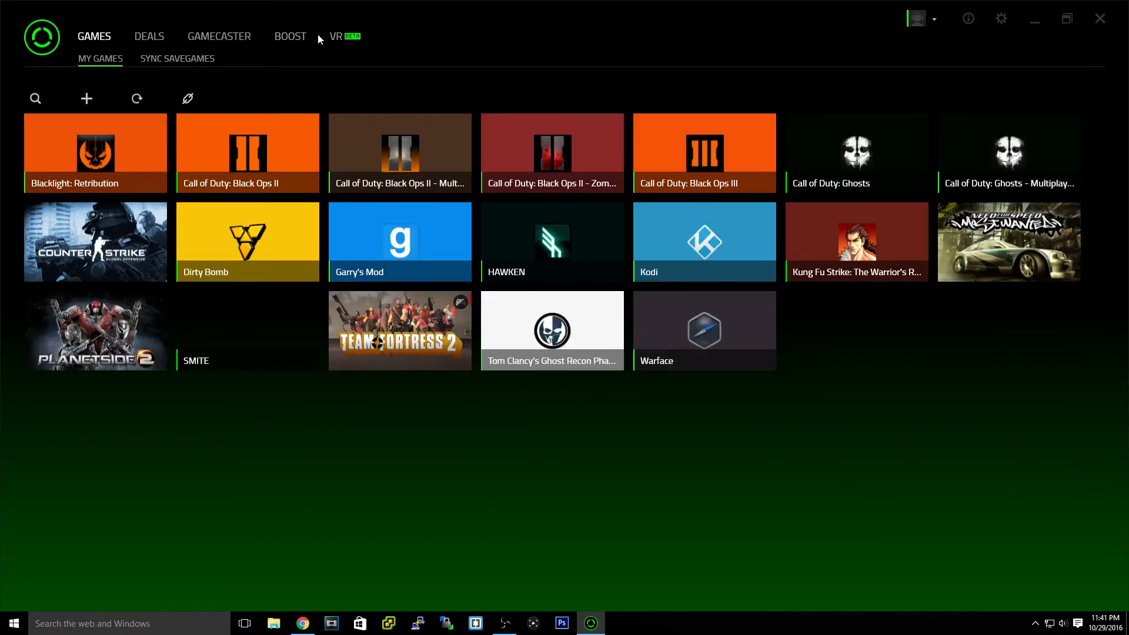
{"action": "left_click", "coordinate": [290, 36]}
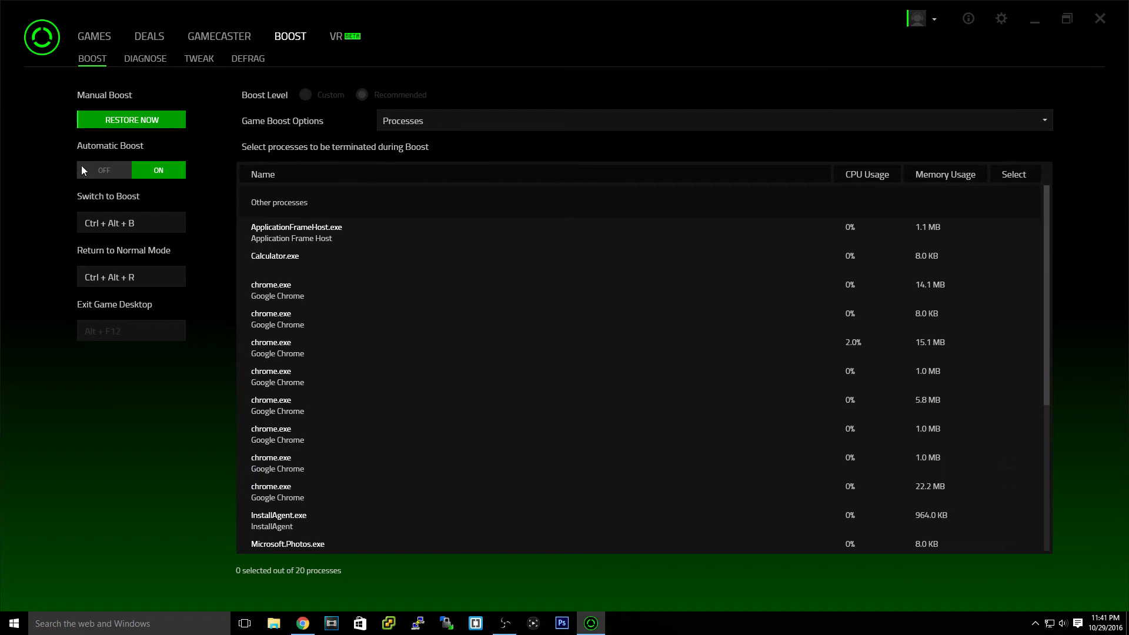
{"action": "mouse_move", "coordinate": [110, 38]}
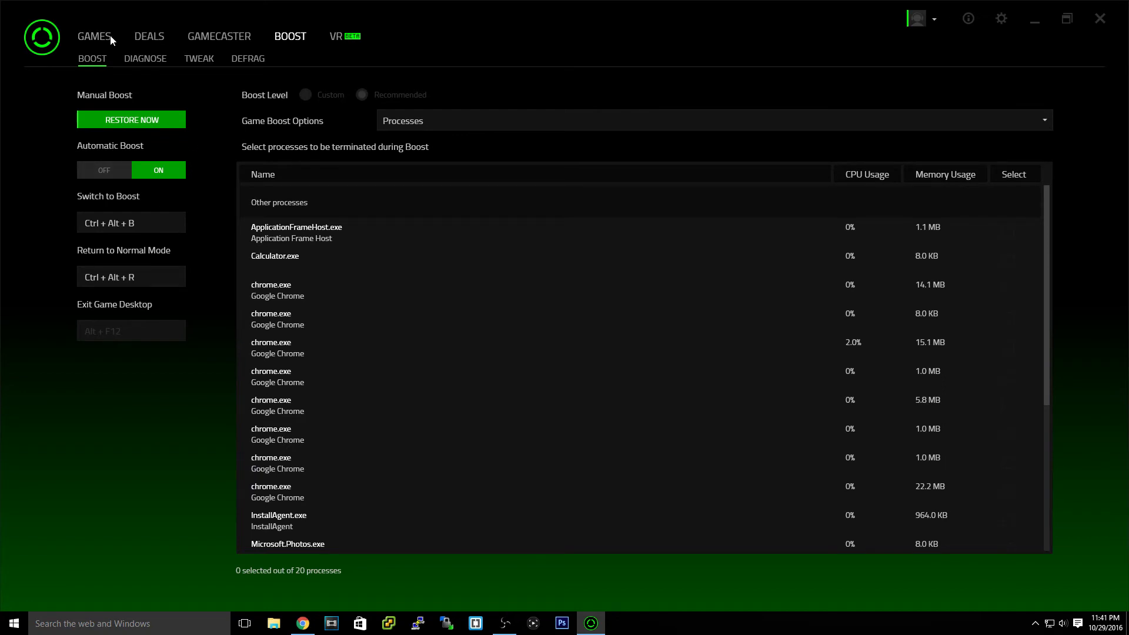
{"action": "left_click", "coordinate": [93, 36]}
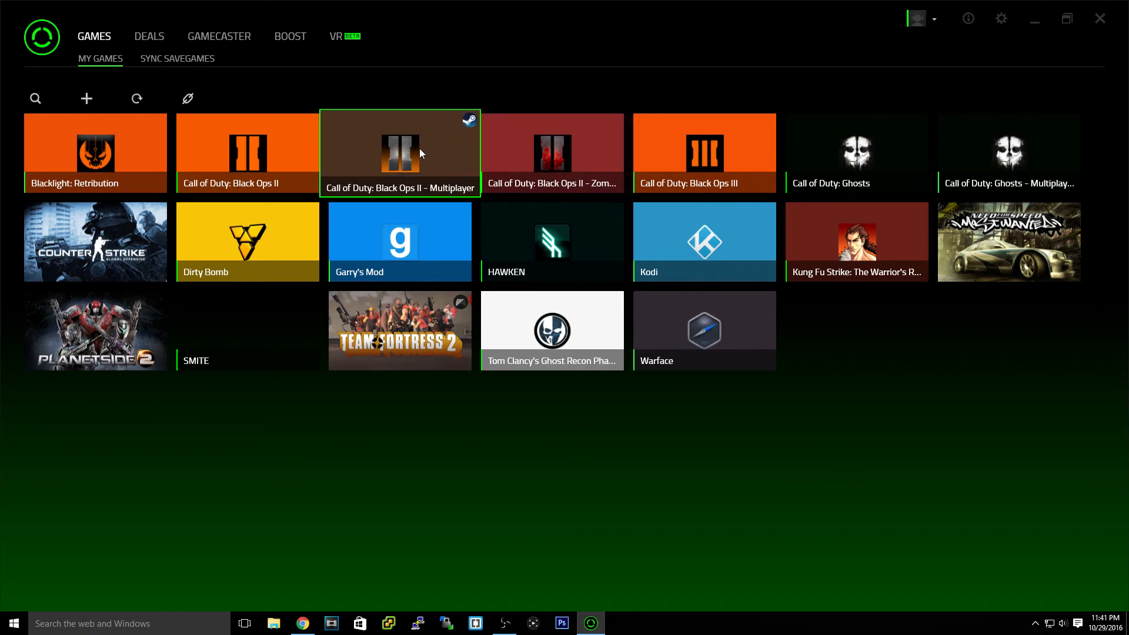
{"action": "left_click", "coordinate": [400, 241]}
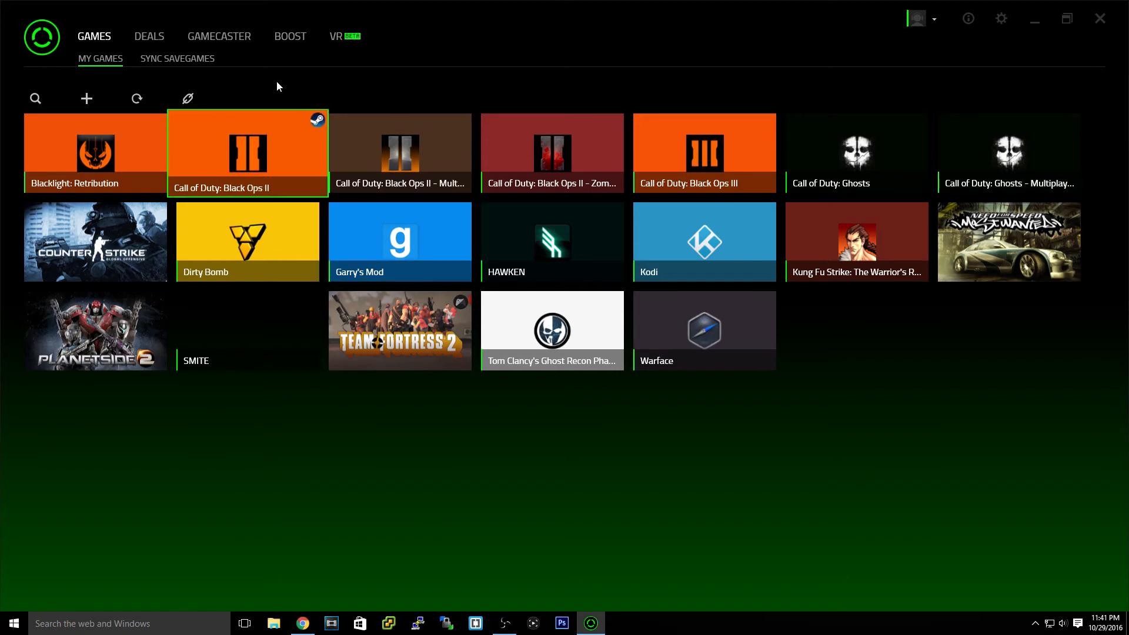
{"action": "left_click", "coordinate": [148, 36]}
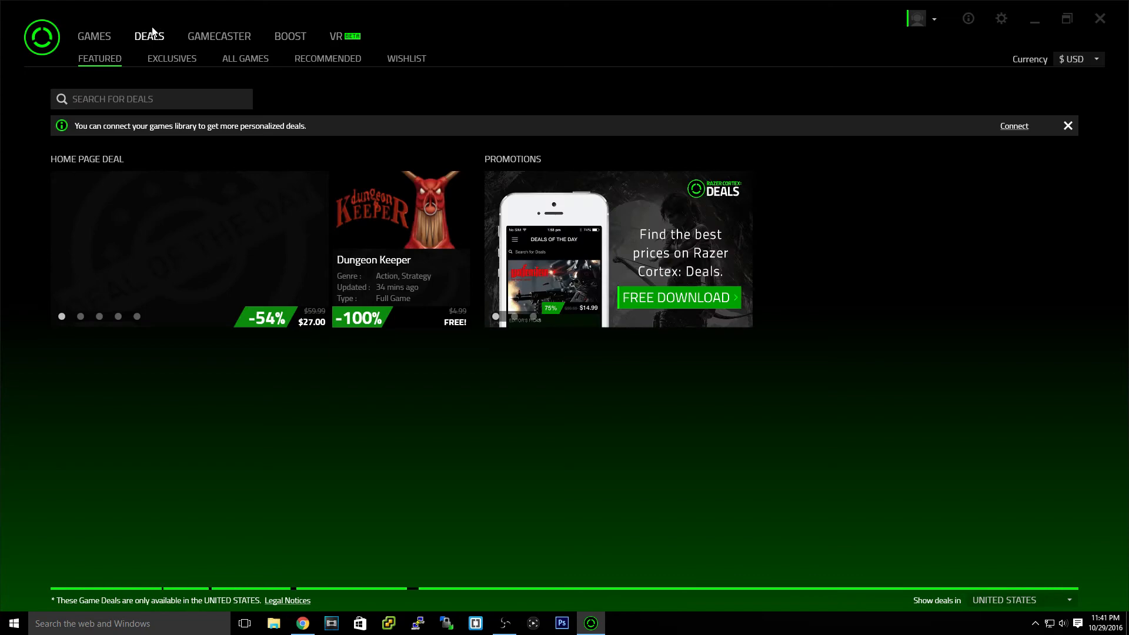
Scroll Featured deals through New & Noteworthy, Popular, Recommended and Most Wished rows.
{"action": "left_click", "coordinate": [99, 59]}
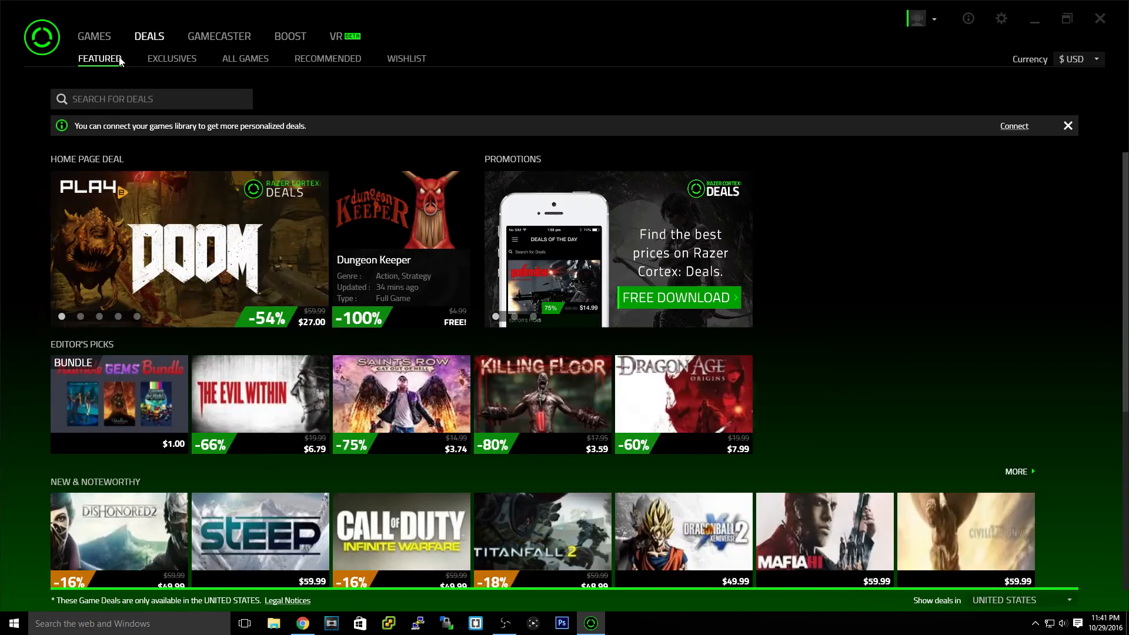
{"action": "scroll", "scroll_direction": "down", "scroll_amount": 3}
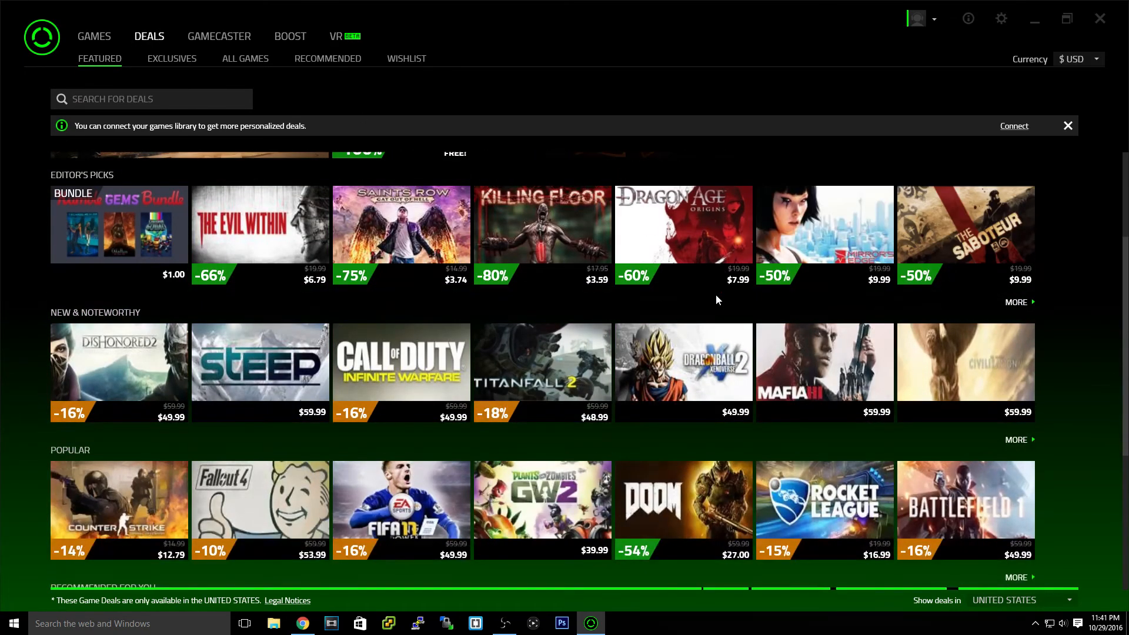
{"action": "scroll", "scroll_direction": "down", "scroll_amount": 3}
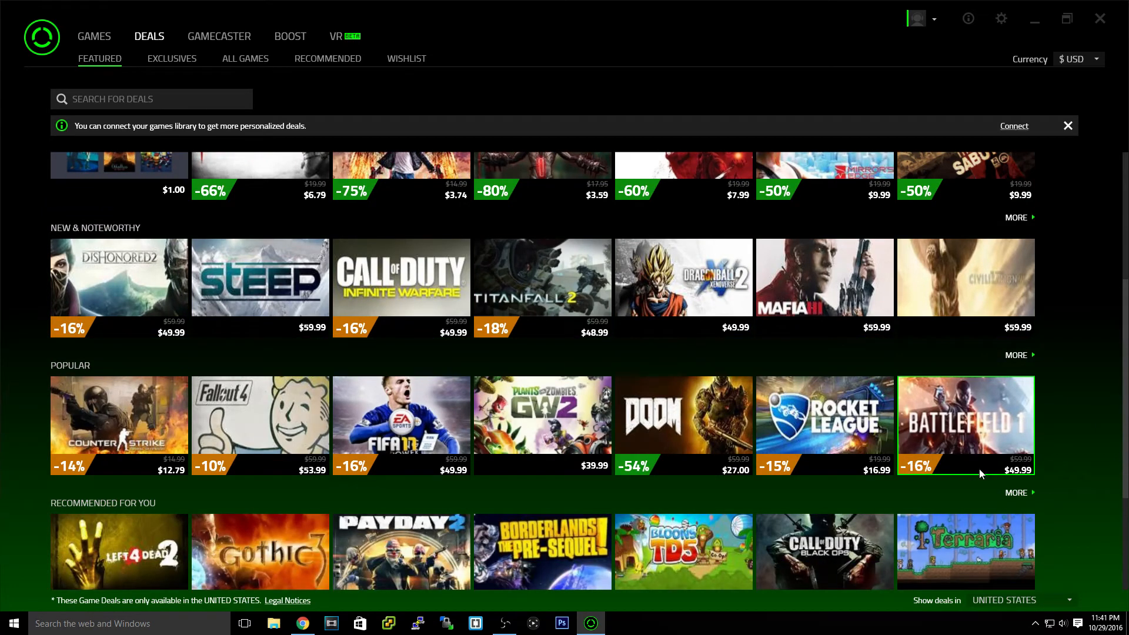
{"action": "mouse_move", "coordinate": [1030, 479]}
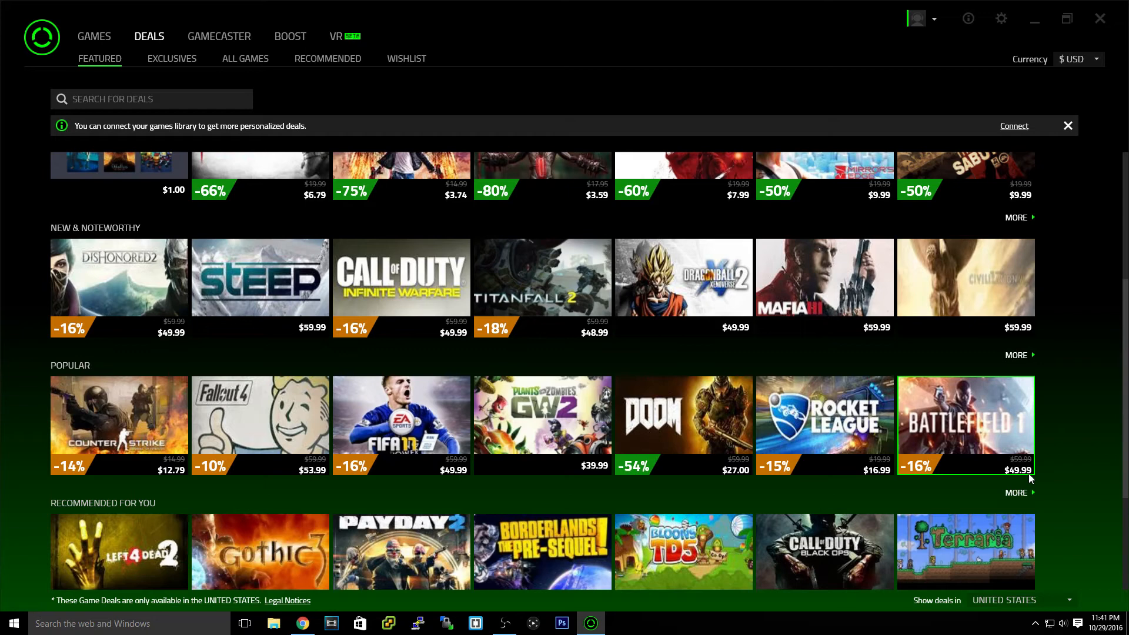
{"action": "mouse_move", "coordinate": [638, 496]}
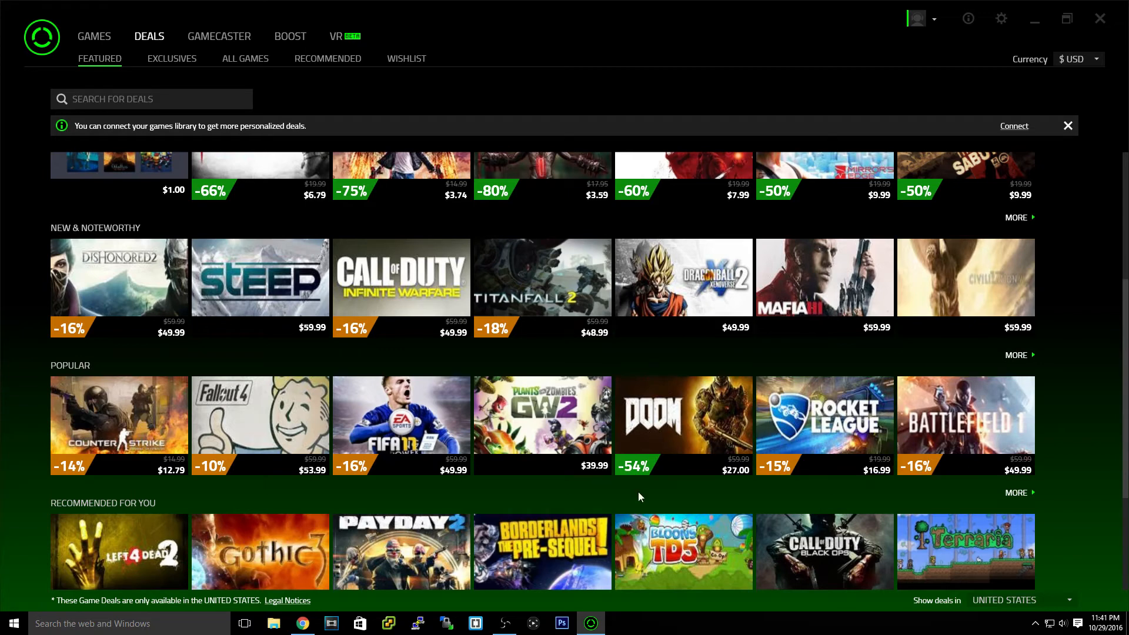
{"action": "mouse_move", "coordinate": [625, 425]}
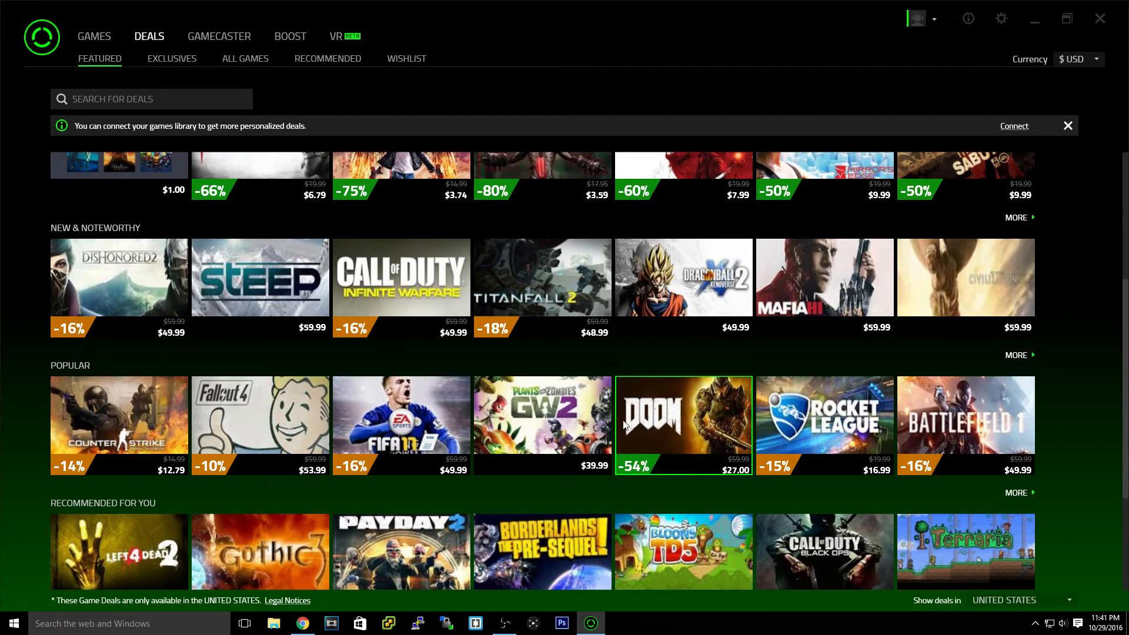
{"action": "scroll", "scroll_direction": "down", "scroll_amount": 3}
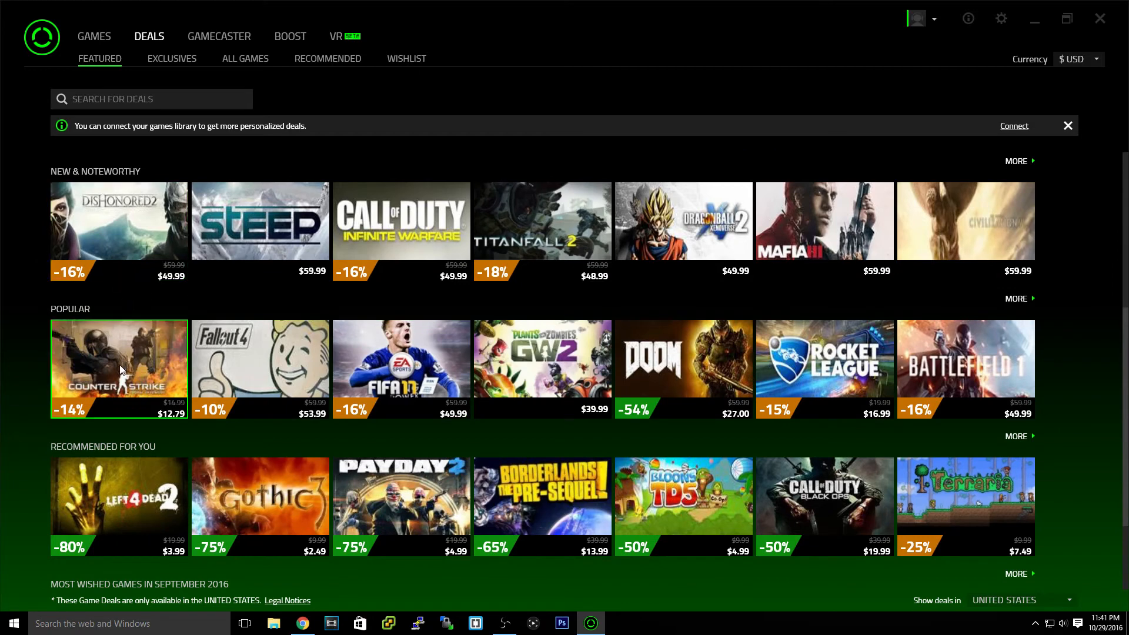
{"action": "scroll", "scroll_direction": "down", "scroll_amount": 3}
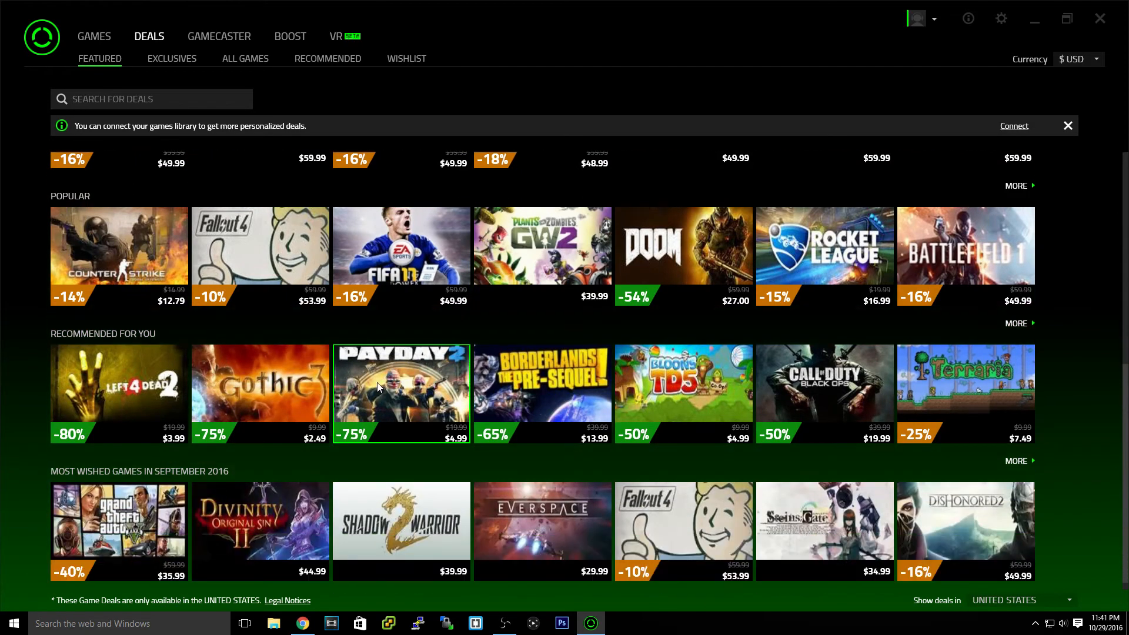
{"action": "scroll", "scroll_direction": "down", "scroll_amount": 3}
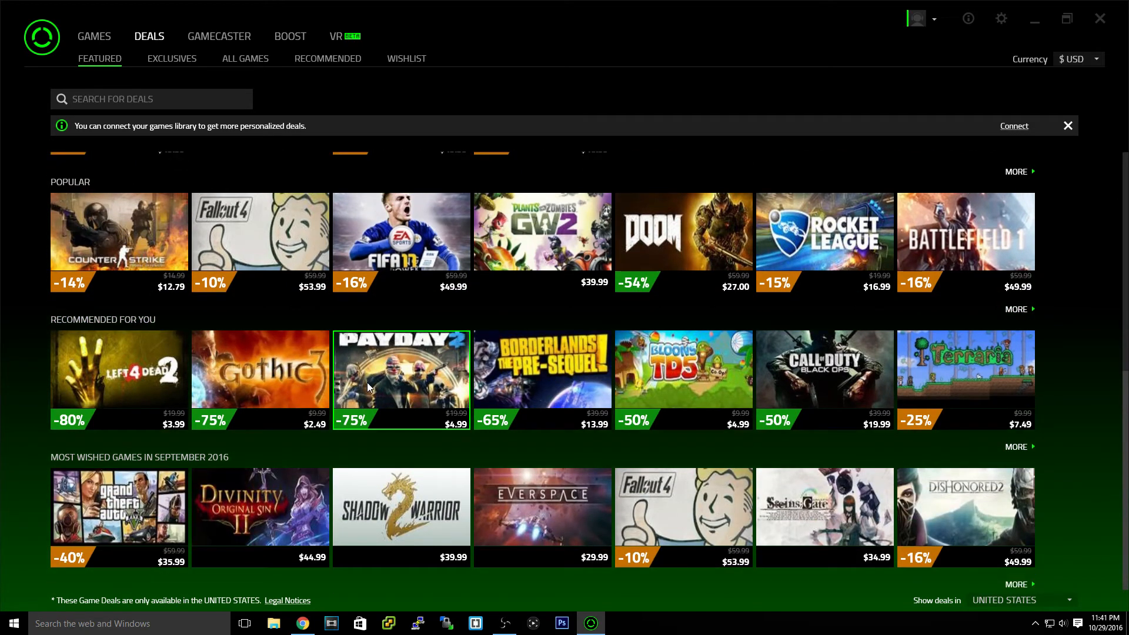
{"action": "mouse_move", "coordinate": [57, 535]}
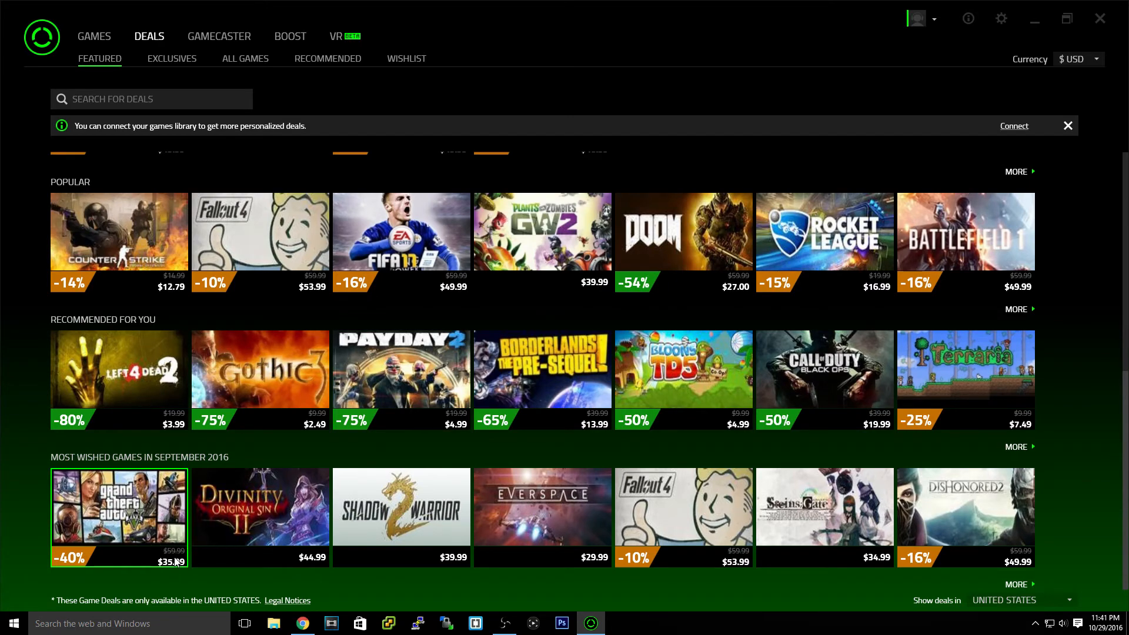
{"action": "scroll", "scroll_direction": "up", "scroll_amount": 3}
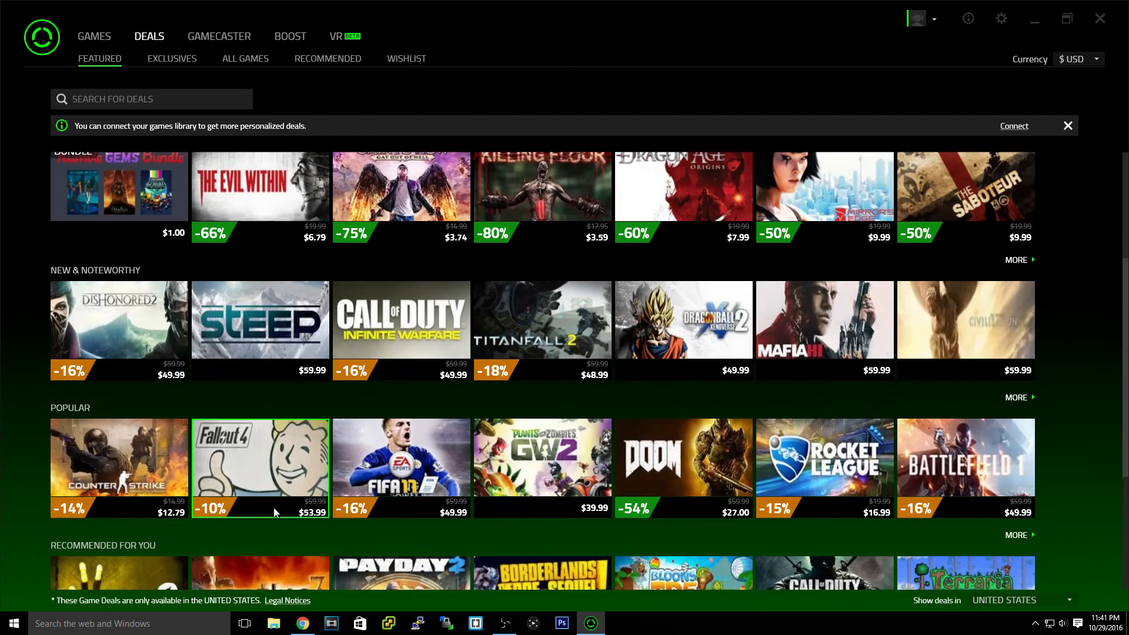
{"action": "mouse_move", "coordinate": [542, 358]}
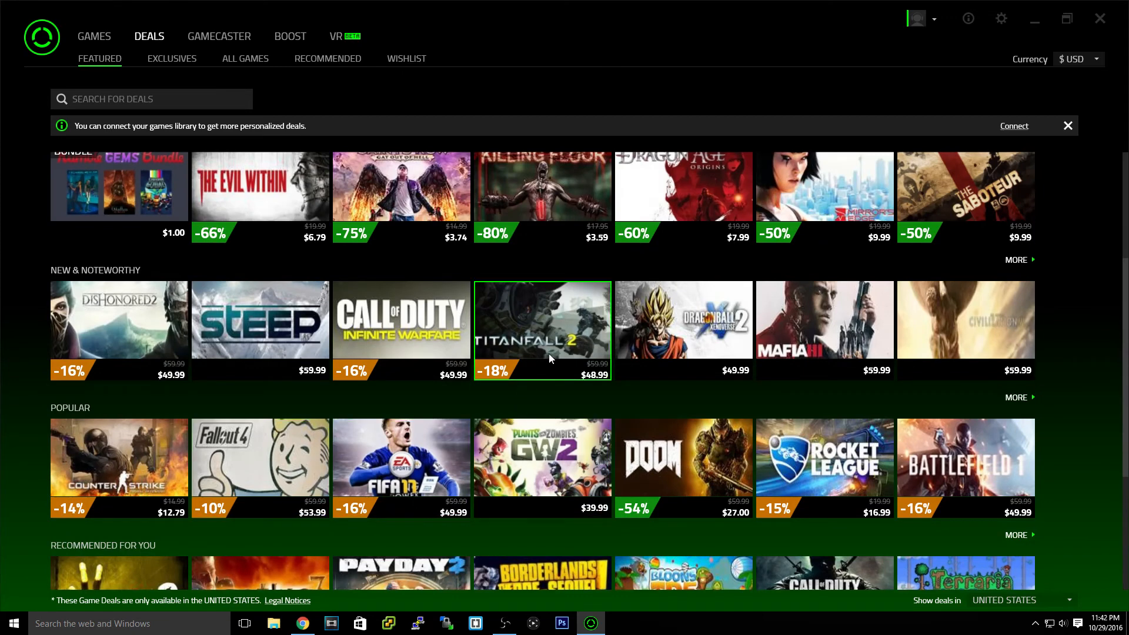
{"action": "mouse_move", "coordinate": [595, 395]}
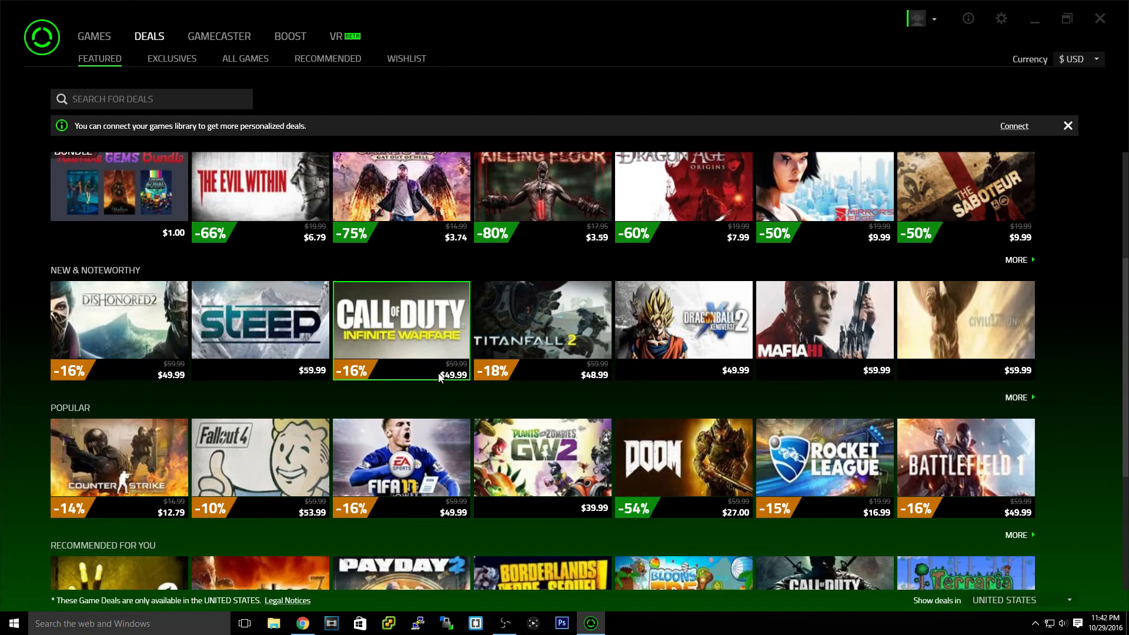
{"action": "left_click", "coordinate": [401, 320]}
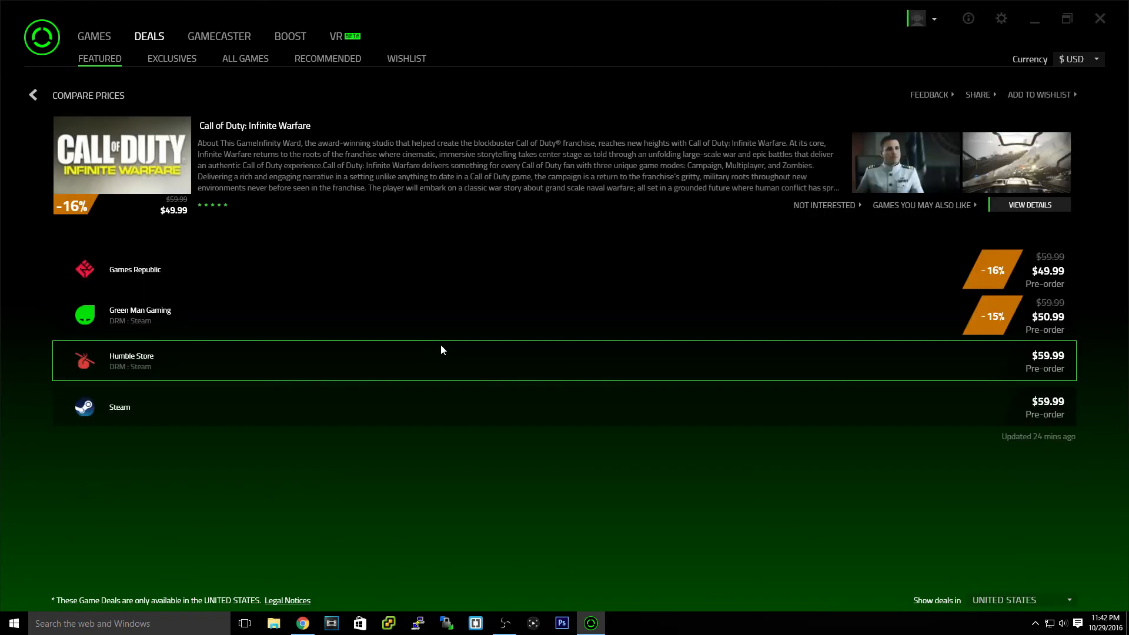
{"action": "mouse_move", "coordinate": [455, 295]}
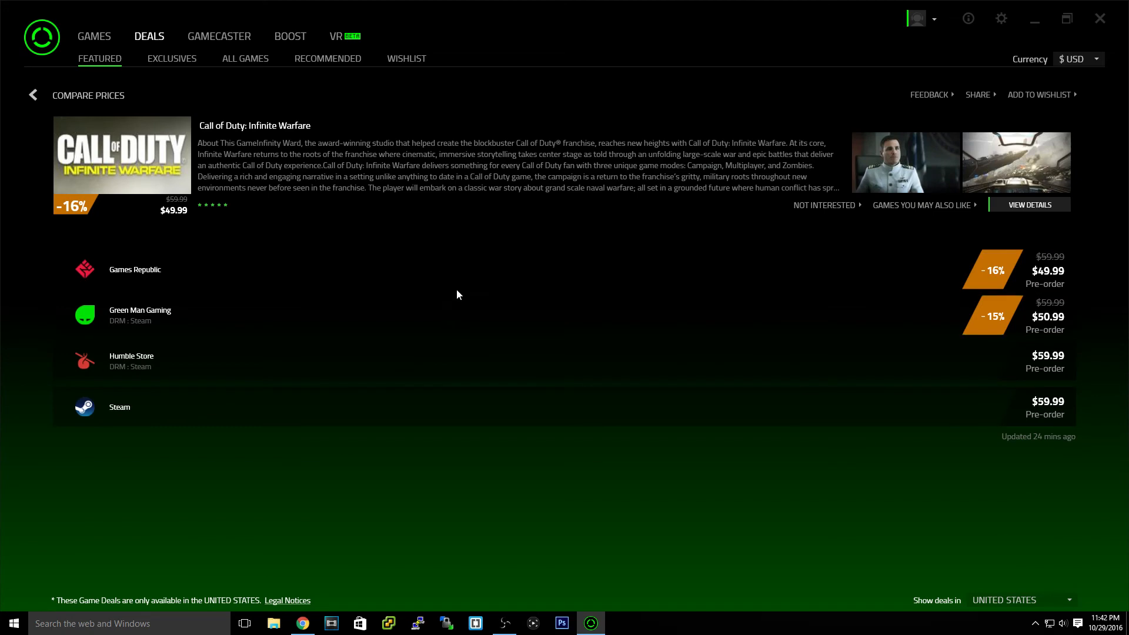
{"action": "mouse_move", "coordinate": [47, 6]}
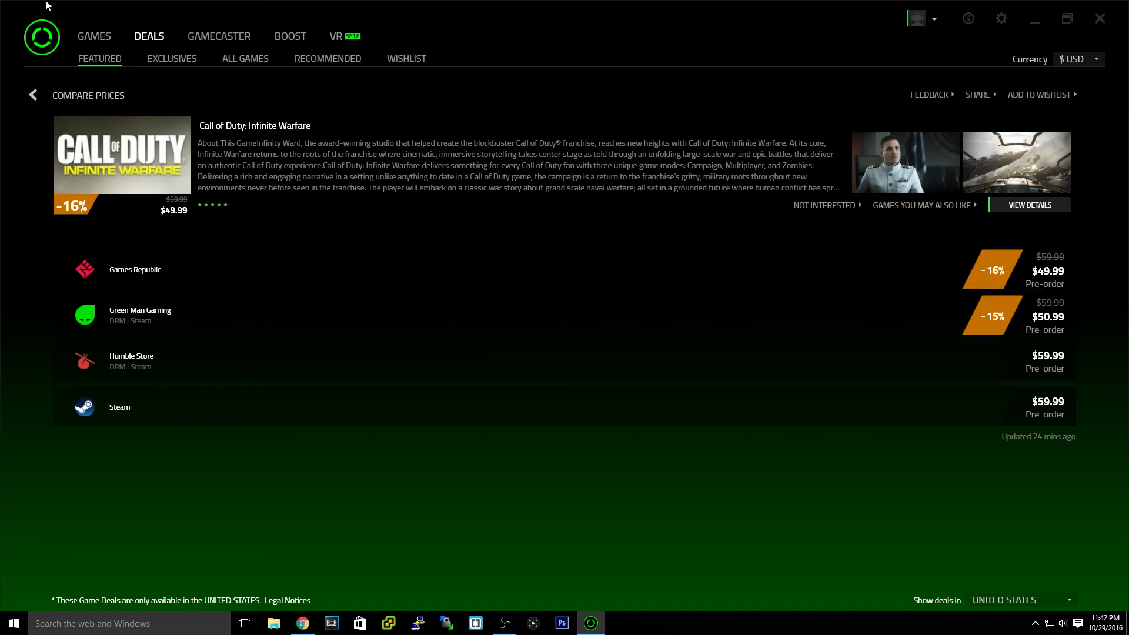
{"action": "left_click", "coordinate": [32, 94]}
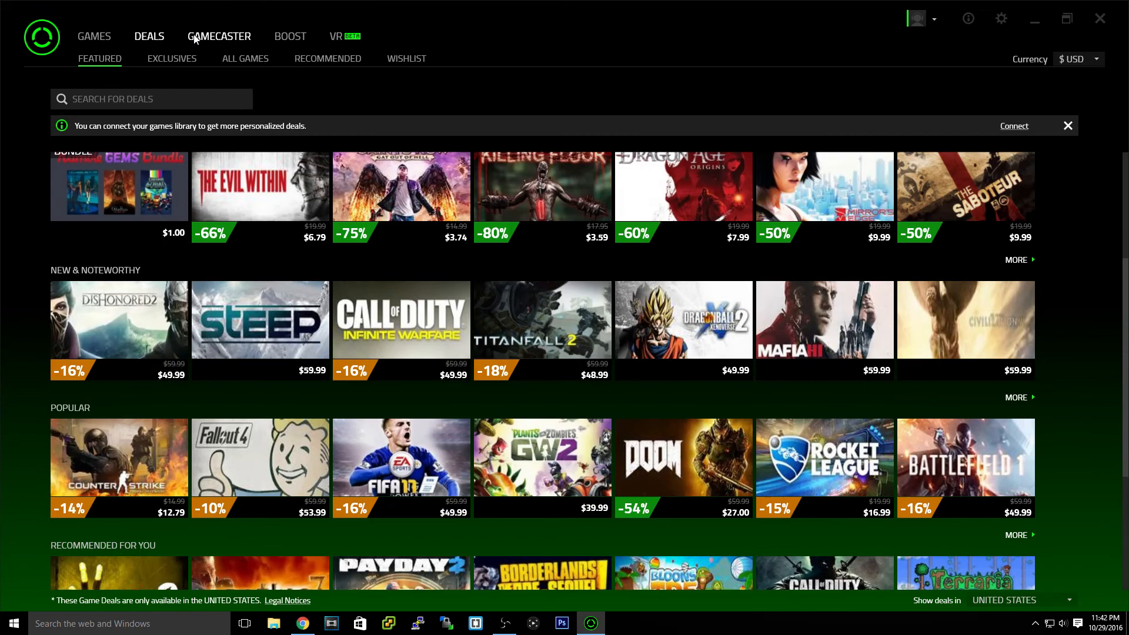
Open Gamecaster settings, then view and close the Gamecaster Pro upgrade offer.
{"action": "left_click", "coordinate": [218, 36]}
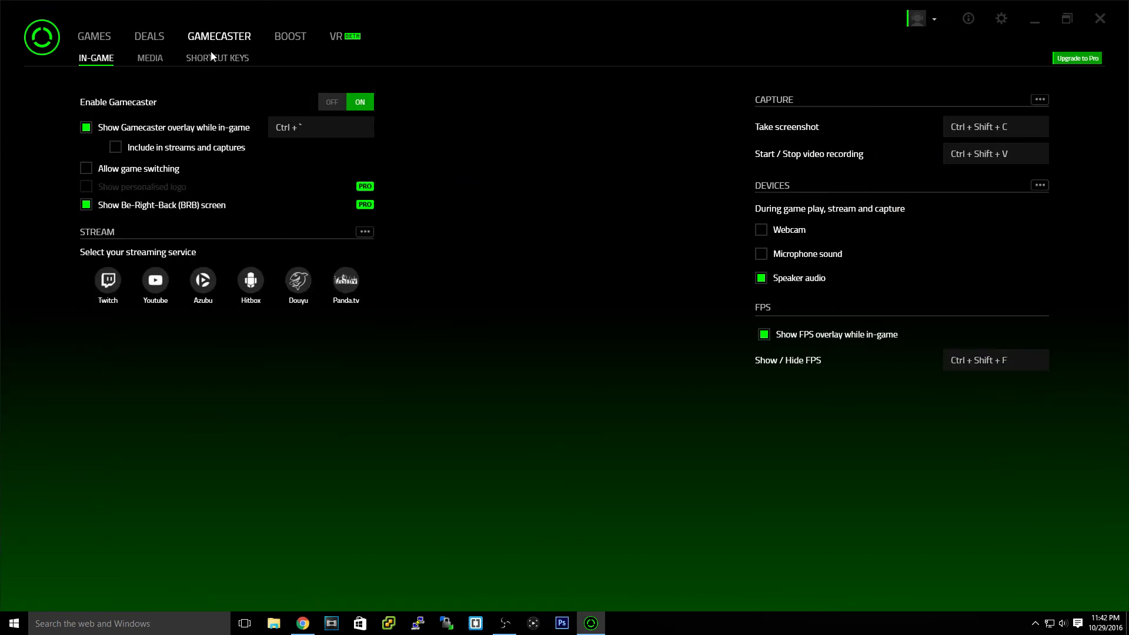
{"action": "mouse_move", "coordinate": [735, 121]}
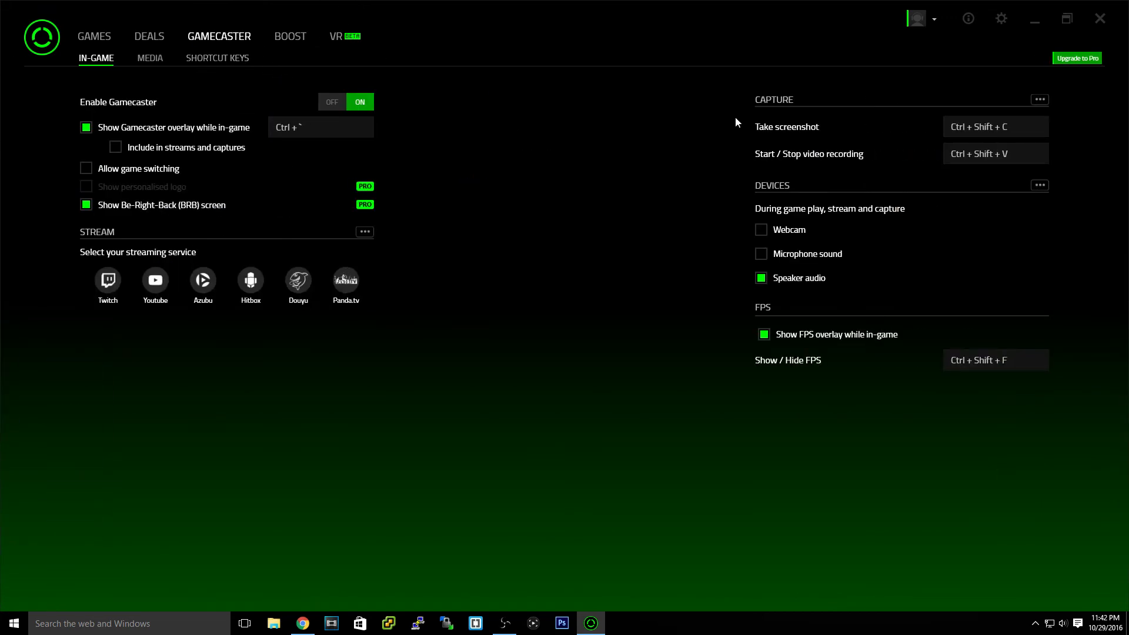
{"action": "mouse_move", "coordinate": [138, 253]}
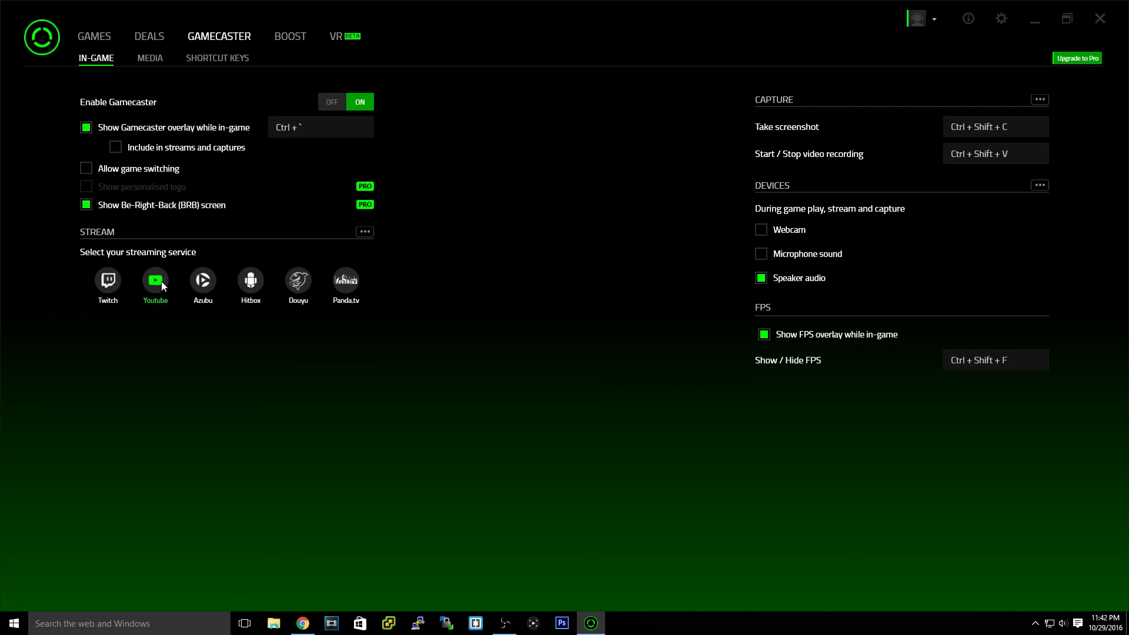
{"action": "mouse_move", "coordinate": [77, 265]}
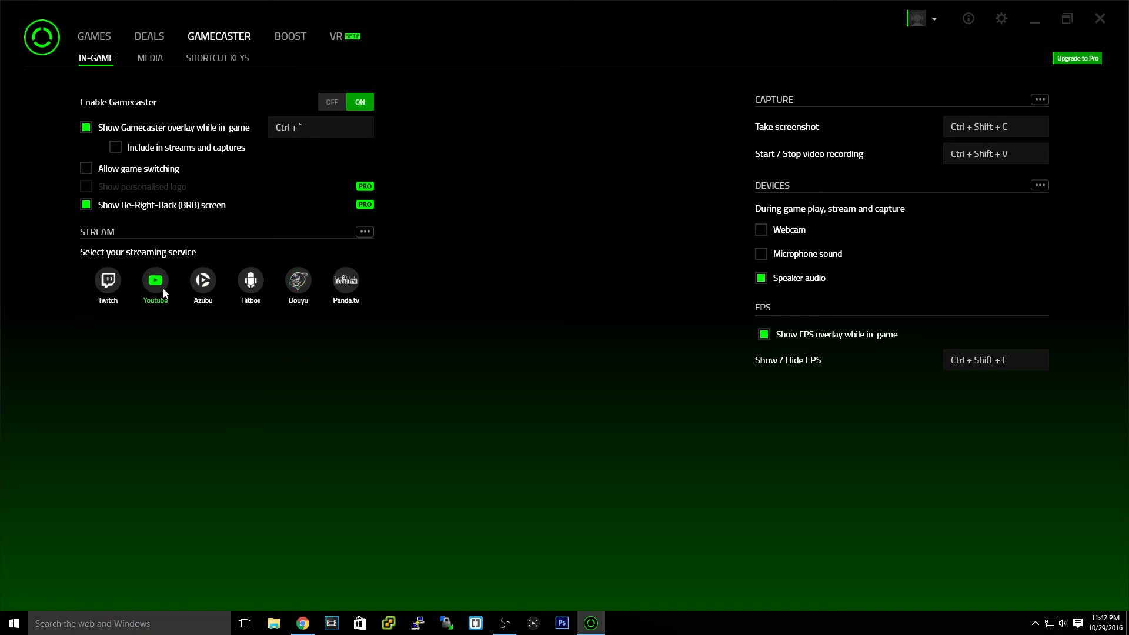
{"action": "mouse_move", "coordinate": [517, 229]}
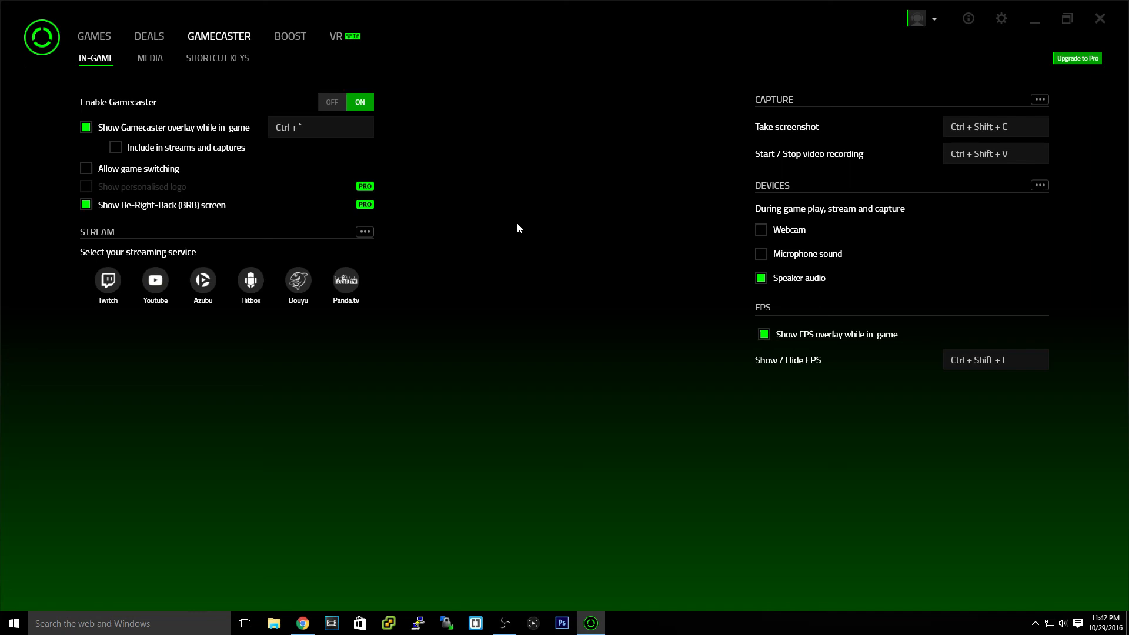
{"action": "mouse_move", "coordinate": [366, 230]}
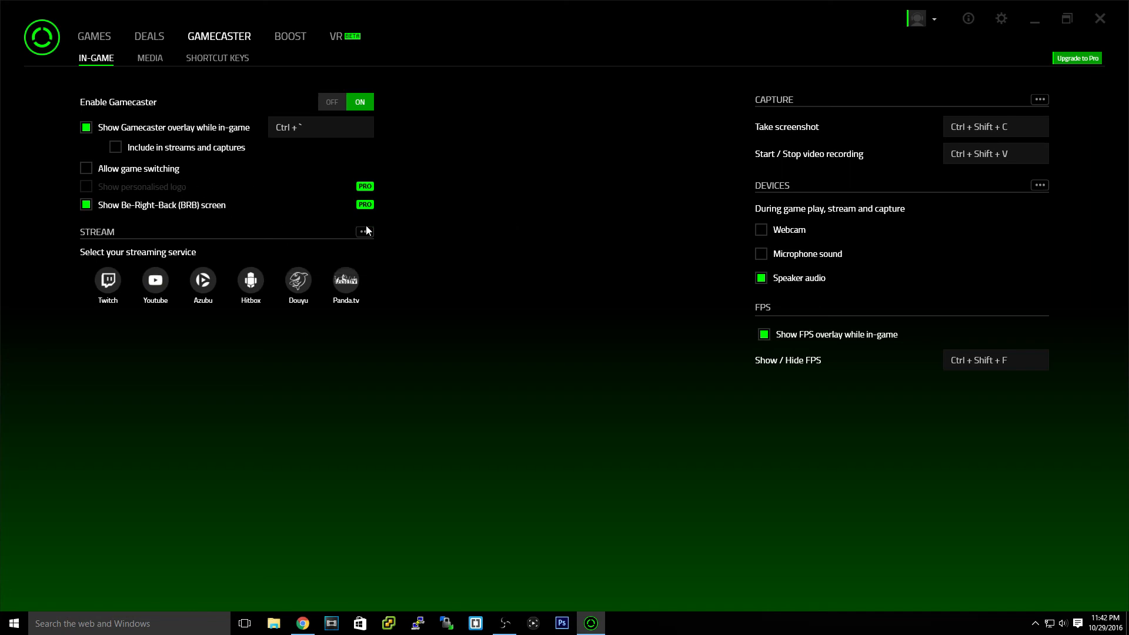
{"action": "left_click", "coordinate": [366, 231]}
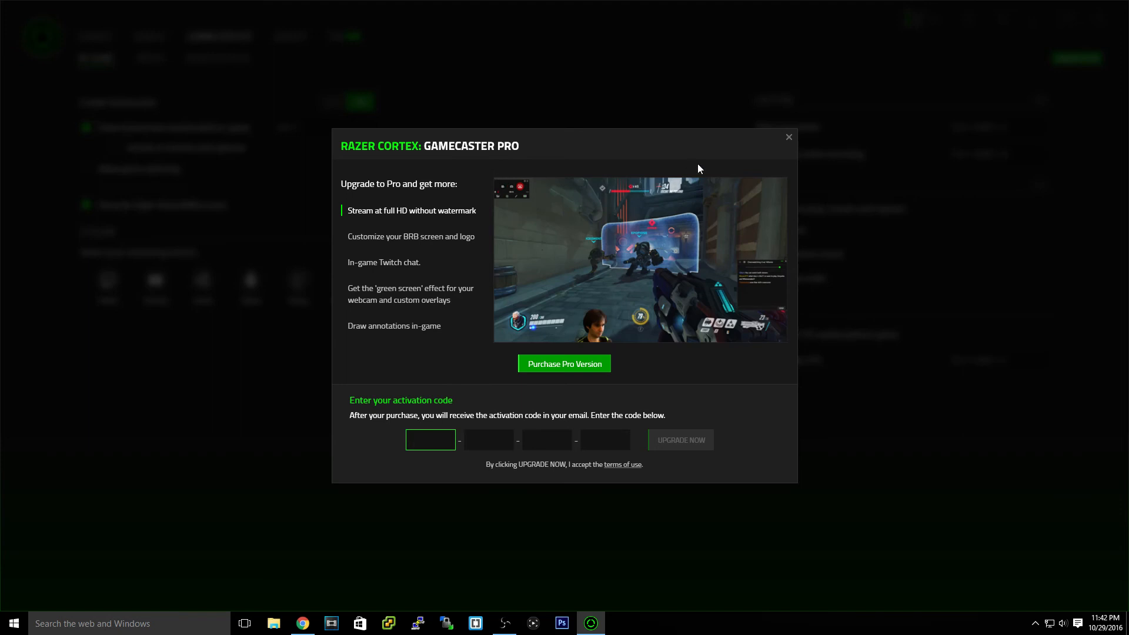
{"action": "mouse_move", "coordinate": [795, 111]}
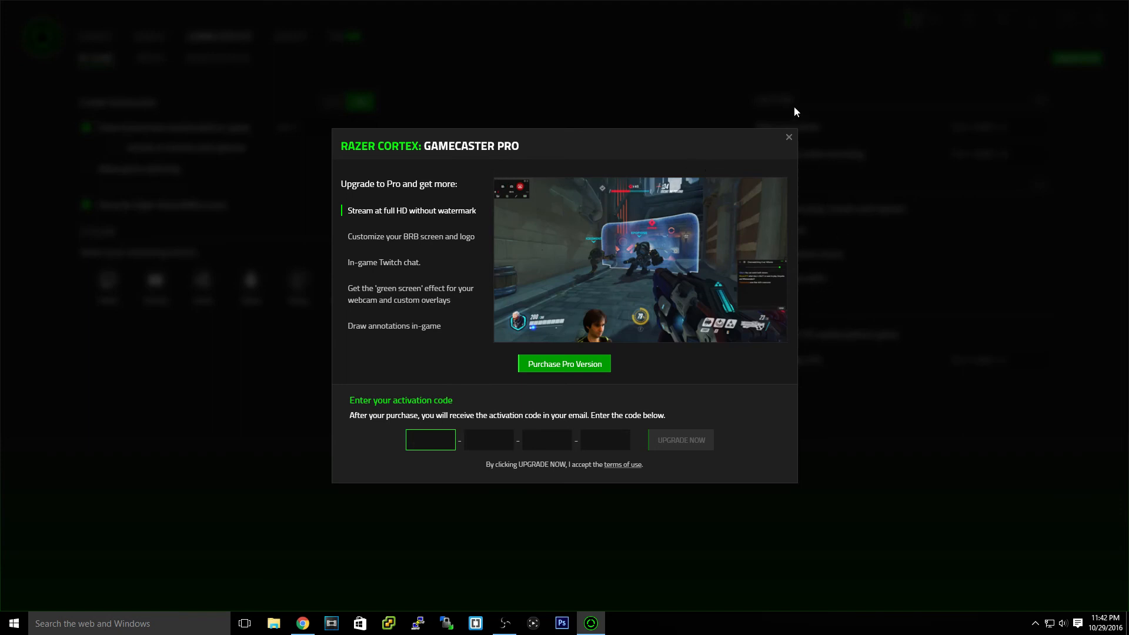
{"action": "left_click", "coordinate": [787, 137]}
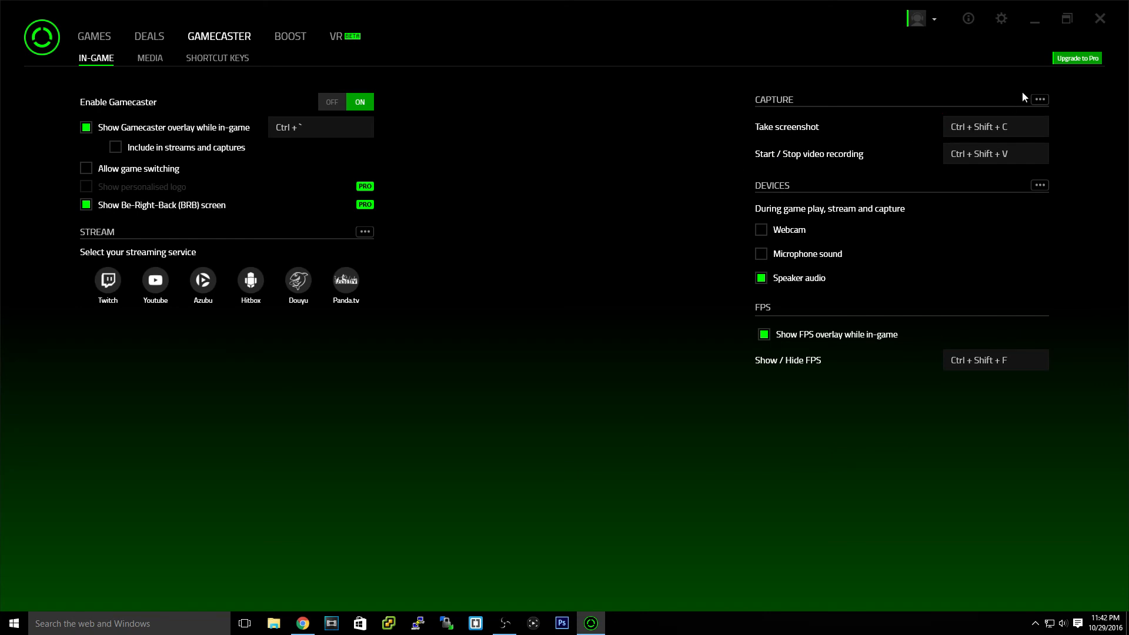
{"action": "mouse_move", "coordinate": [150, 57]}
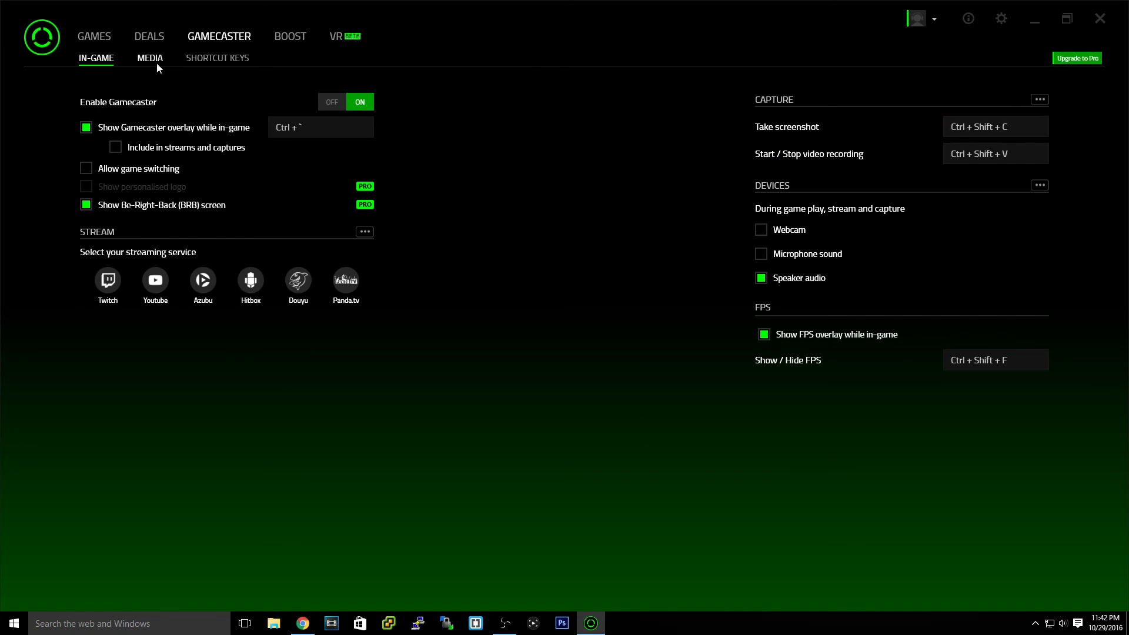
{"action": "left_click", "coordinate": [217, 58]}
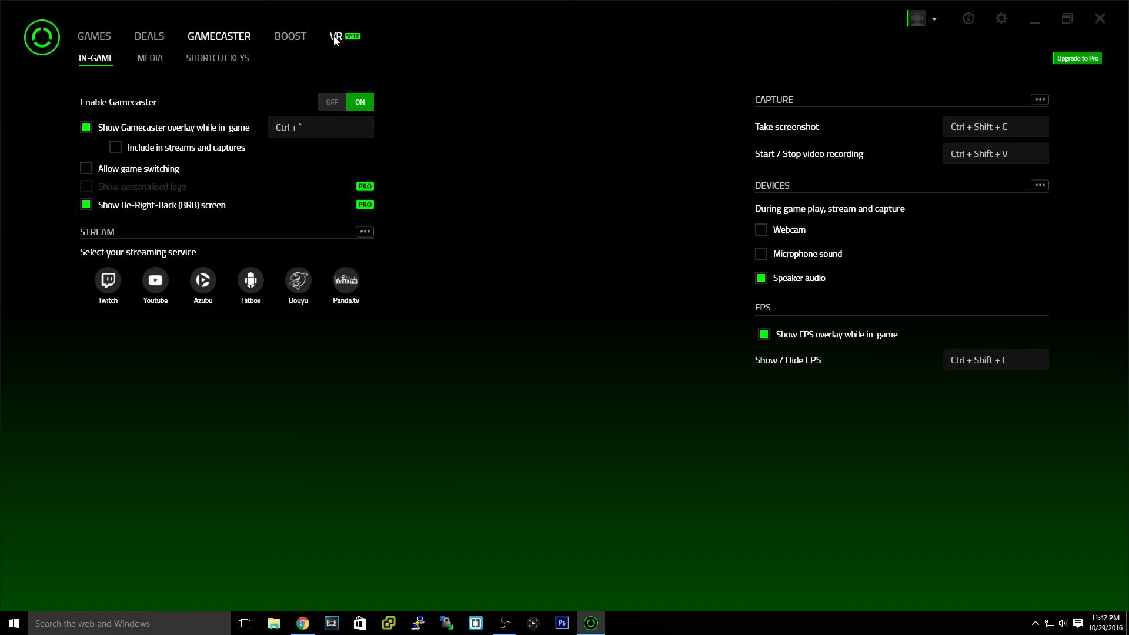
Open the VR section's Guide for the OSVR Hacker Development Kit.
{"action": "left_click", "coordinate": [341, 36]}
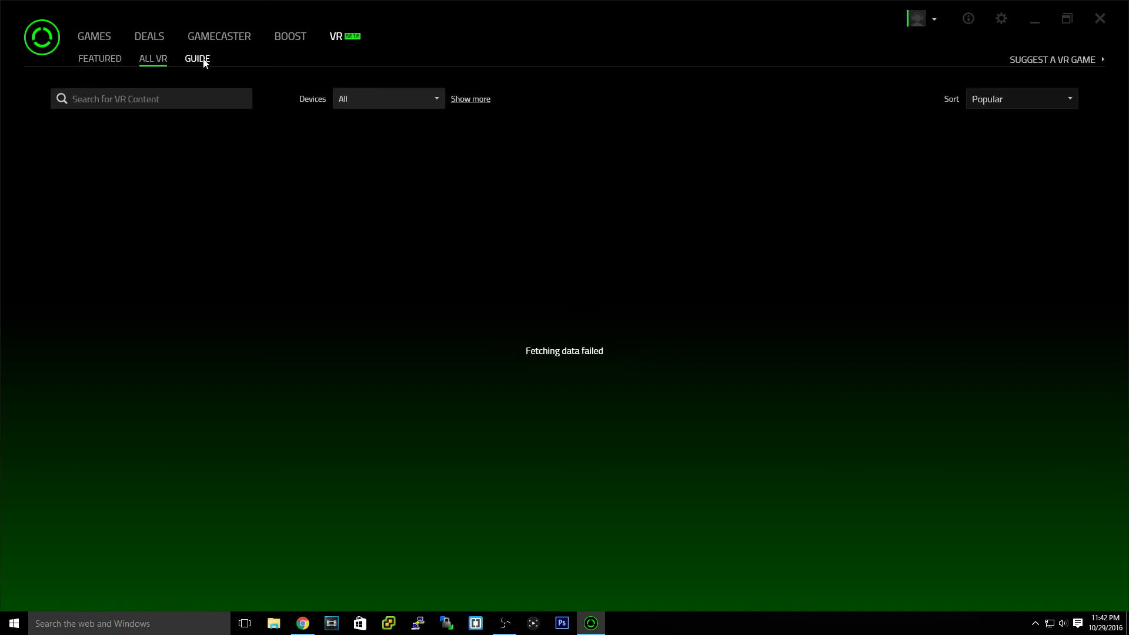
{"action": "left_click", "coordinate": [196, 59]}
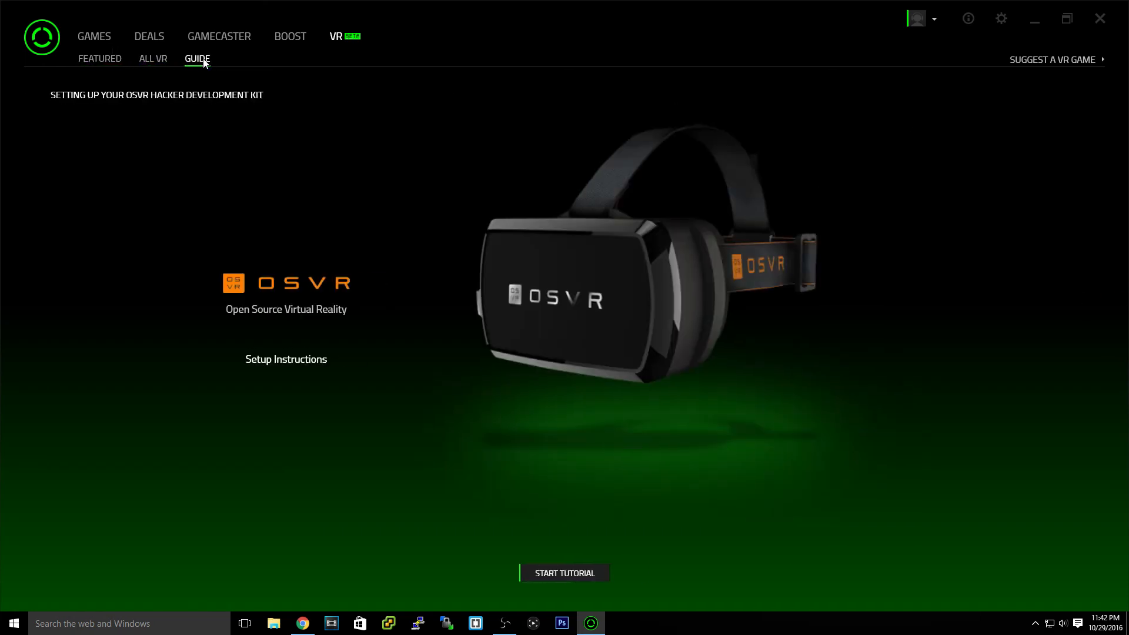
{"action": "mouse_move", "coordinate": [561, 312]}
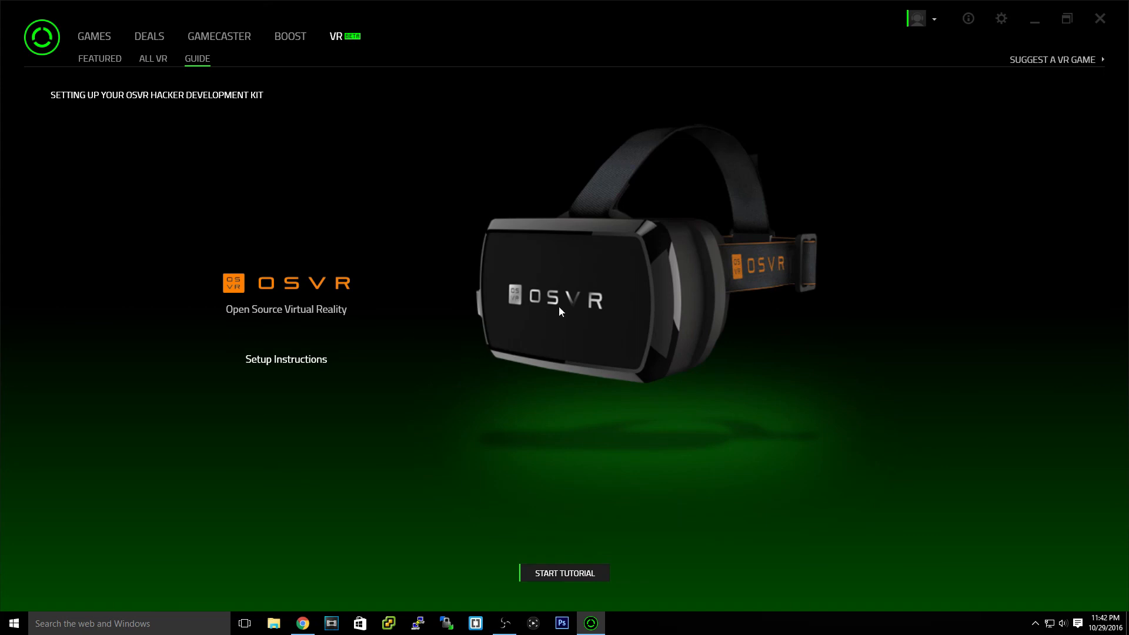
{"action": "mouse_move", "coordinate": [553, 294]}
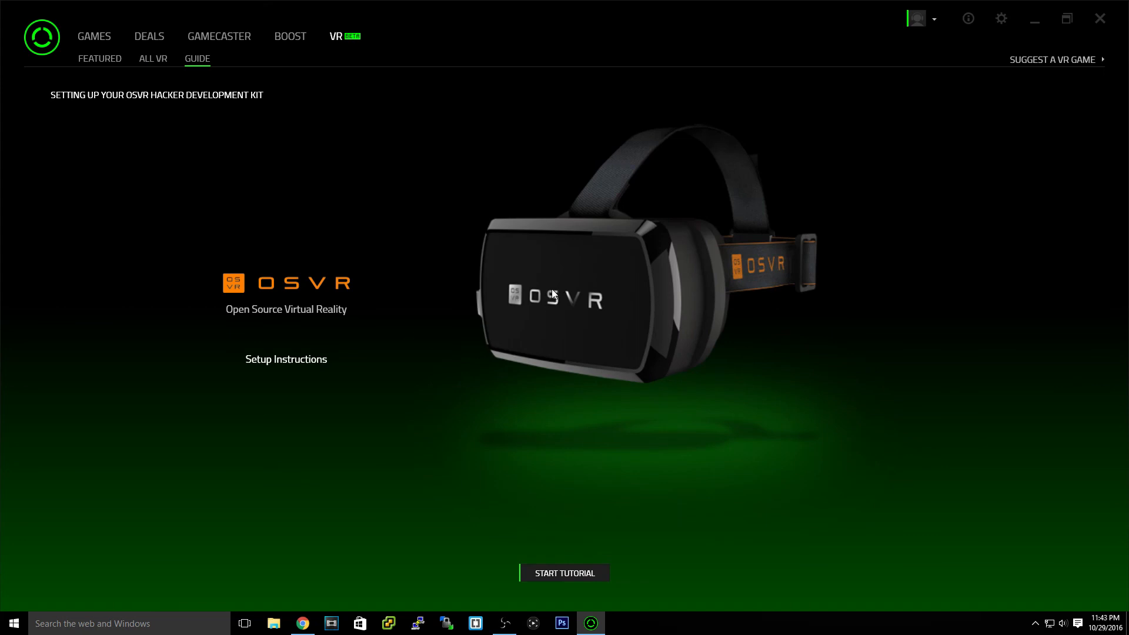
{"action": "mouse_move", "coordinate": [463, 328]}
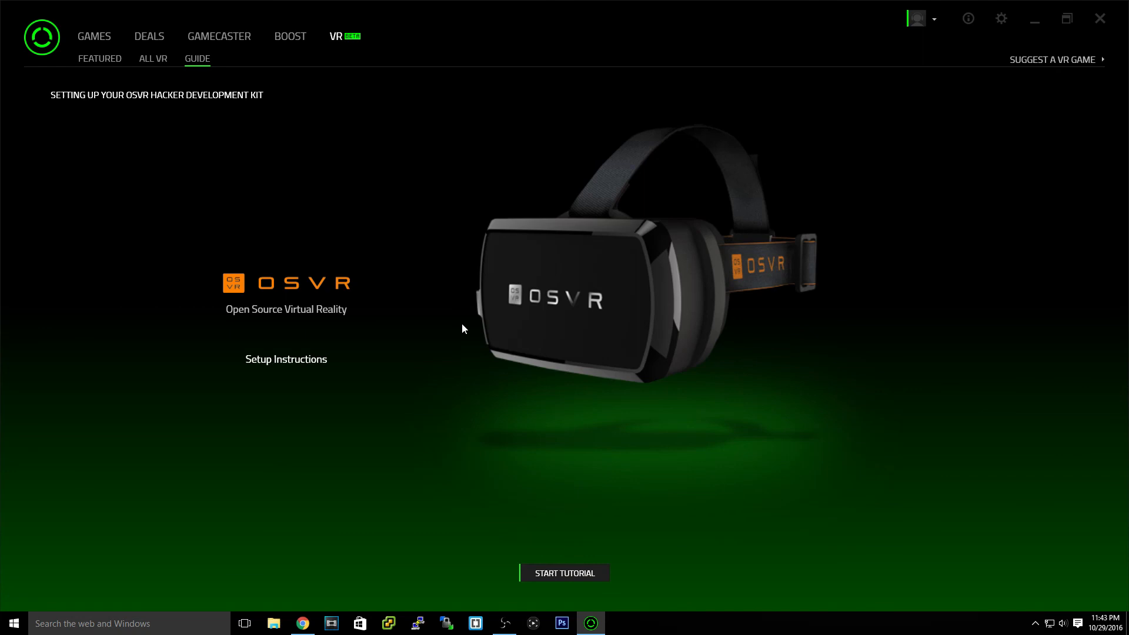
{"action": "mouse_move", "coordinate": [485, 241]}
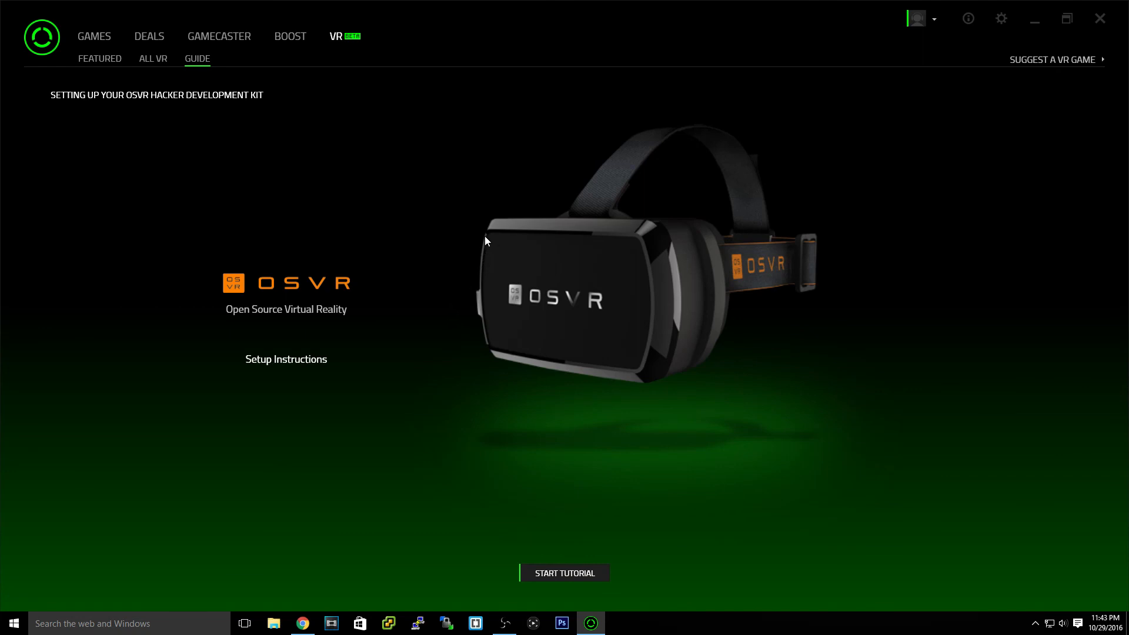
{"action": "mouse_move", "coordinate": [439, 190]}
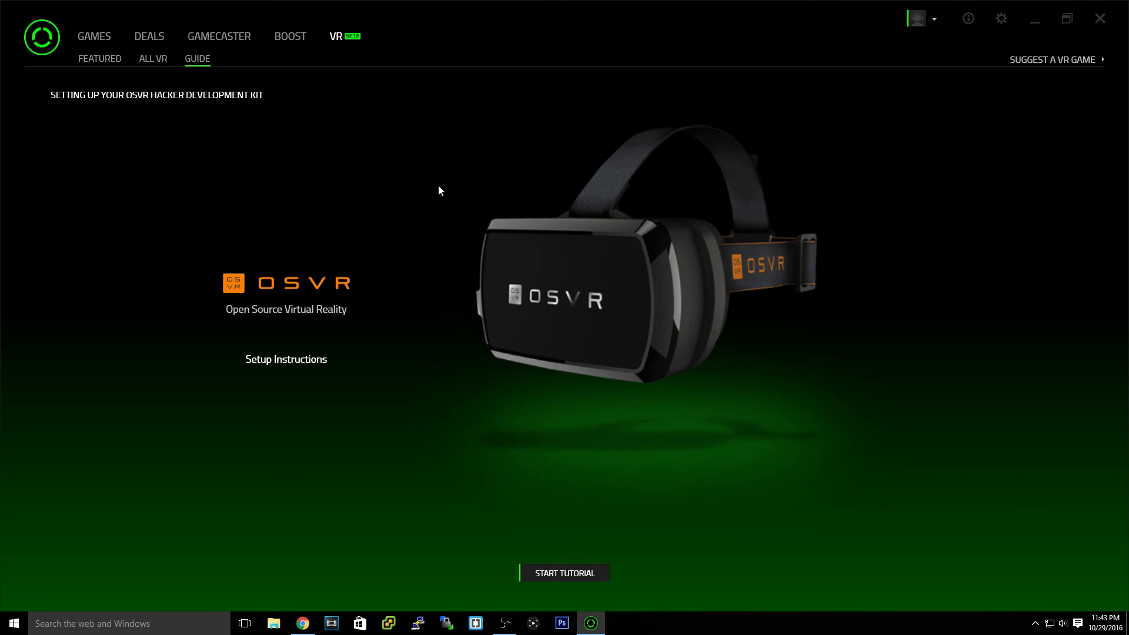
{"action": "mouse_move", "coordinate": [94, 36]}
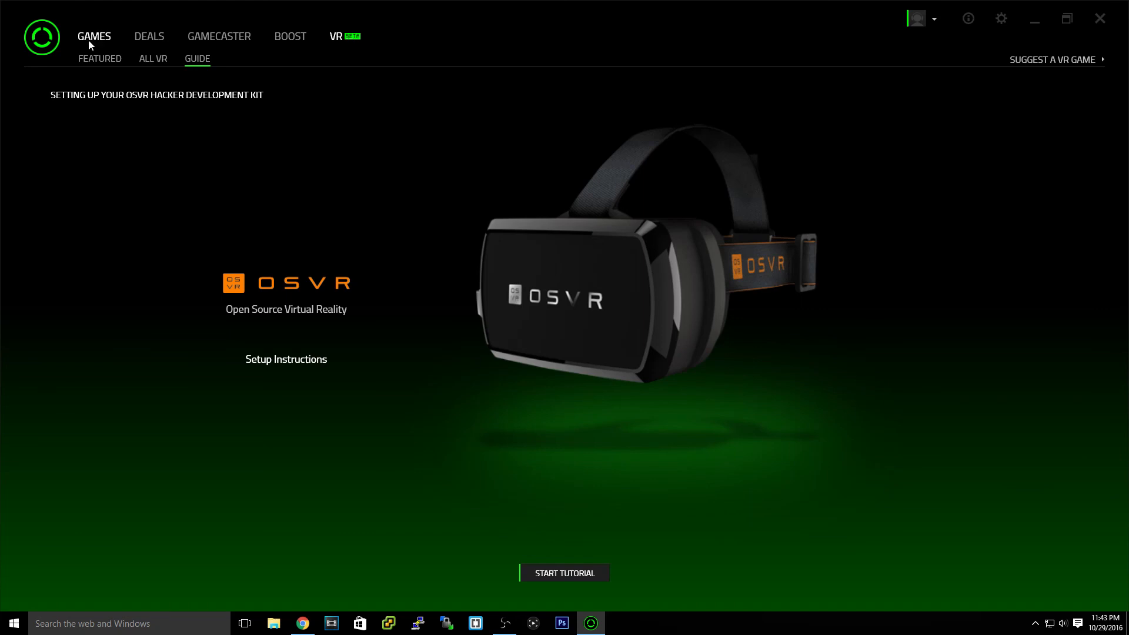
Switch to the Games tab to show the My Games installed library.
{"action": "left_click", "coordinate": [94, 36]}
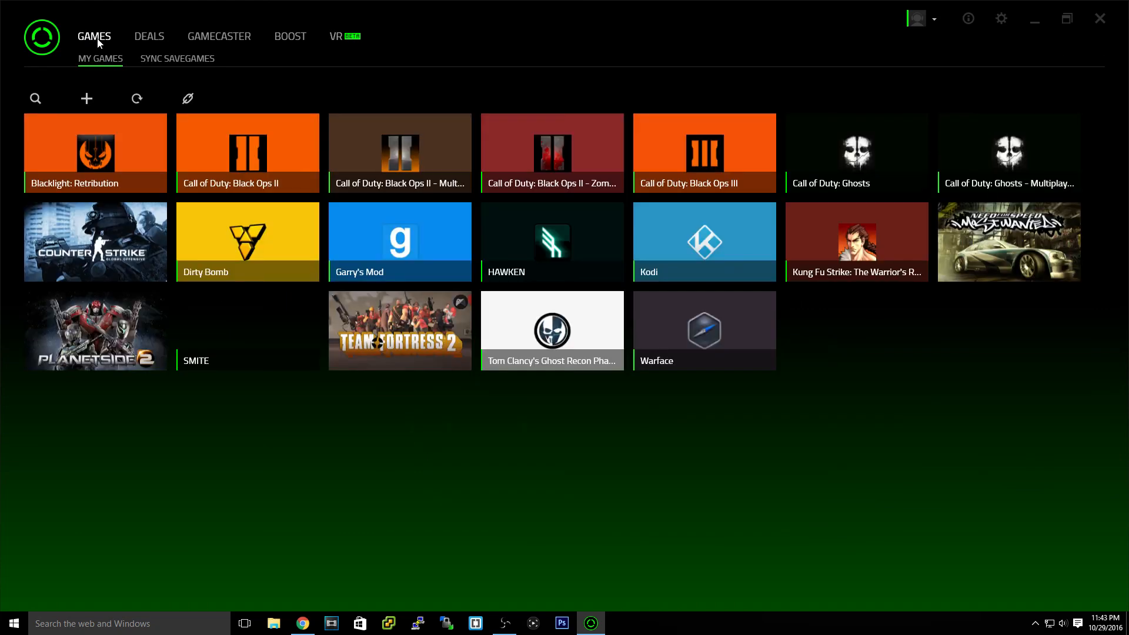
{"action": "mouse_move", "coordinate": [128, 46]}
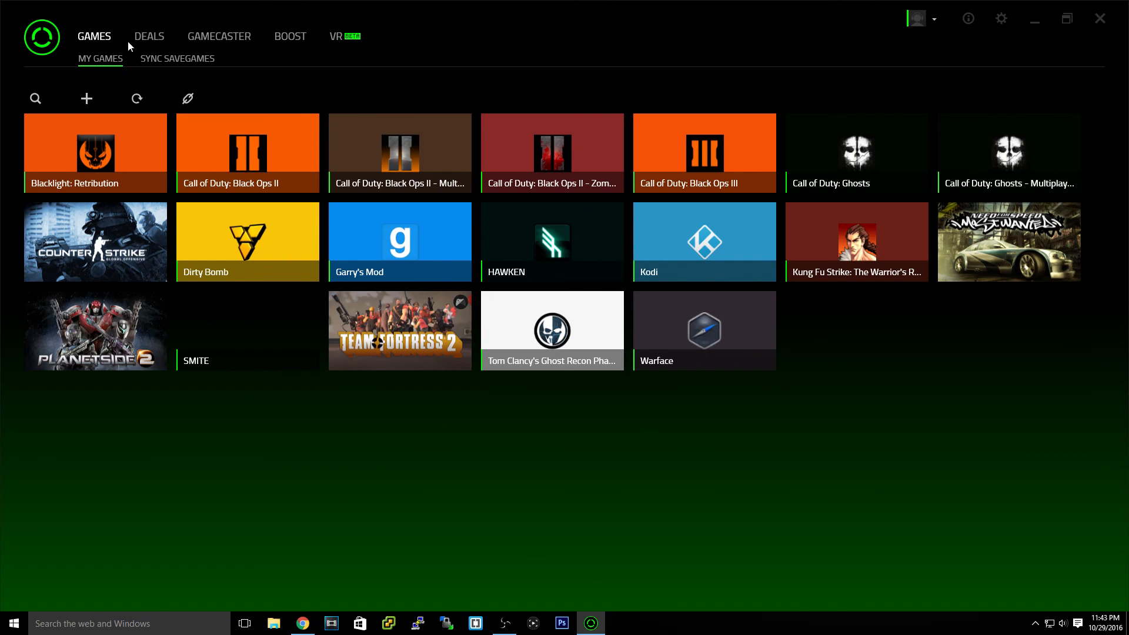